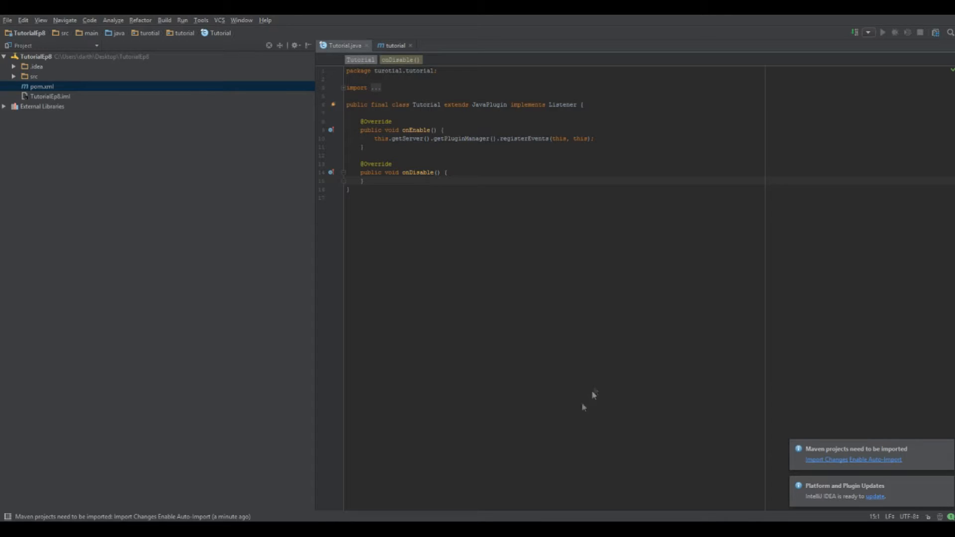
{"action": "mouse_move", "coordinate": [560, 455]}
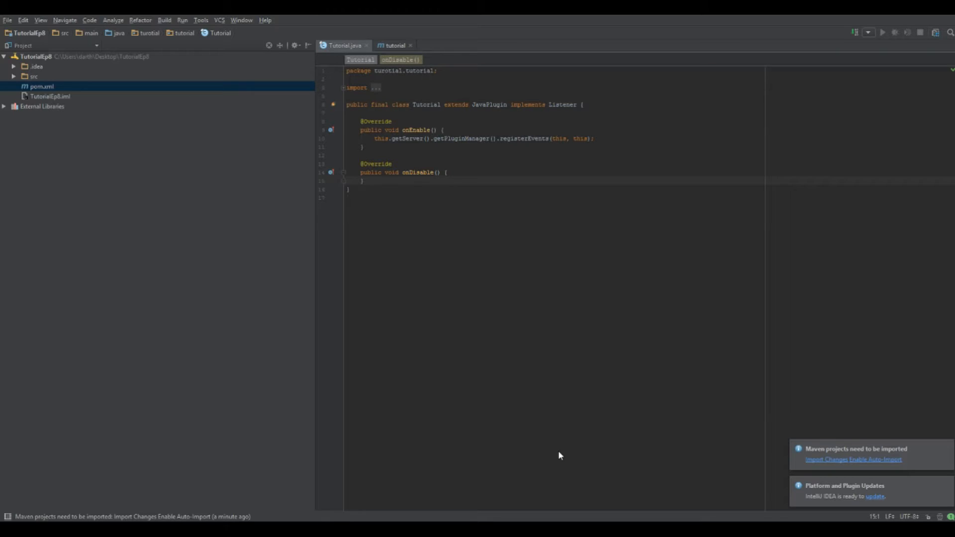
{"action": "mouse_move", "coordinate": [181, 480]}
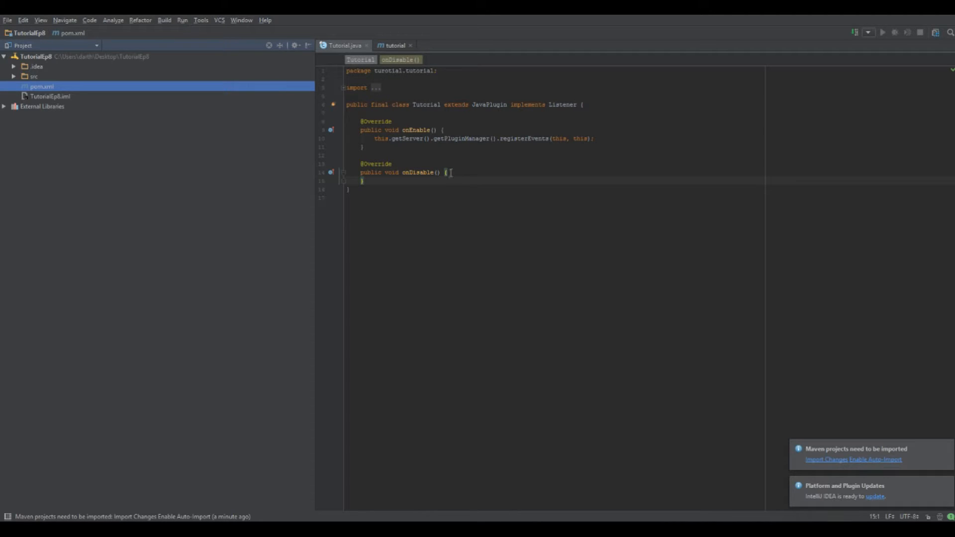
{"action": "mouse_move", "coordinate": [846, 471]}
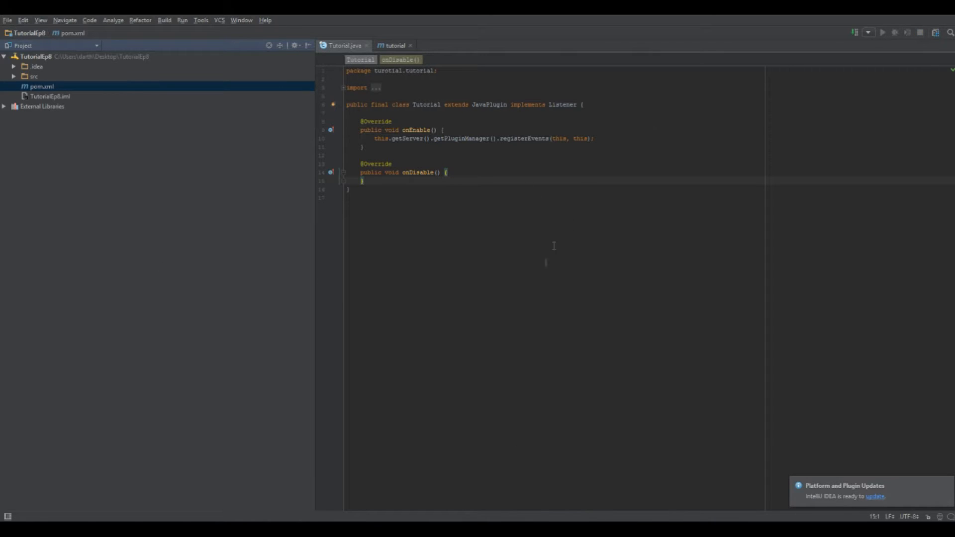
{"action": "mouse_move", "coordinate": [454, 175]}
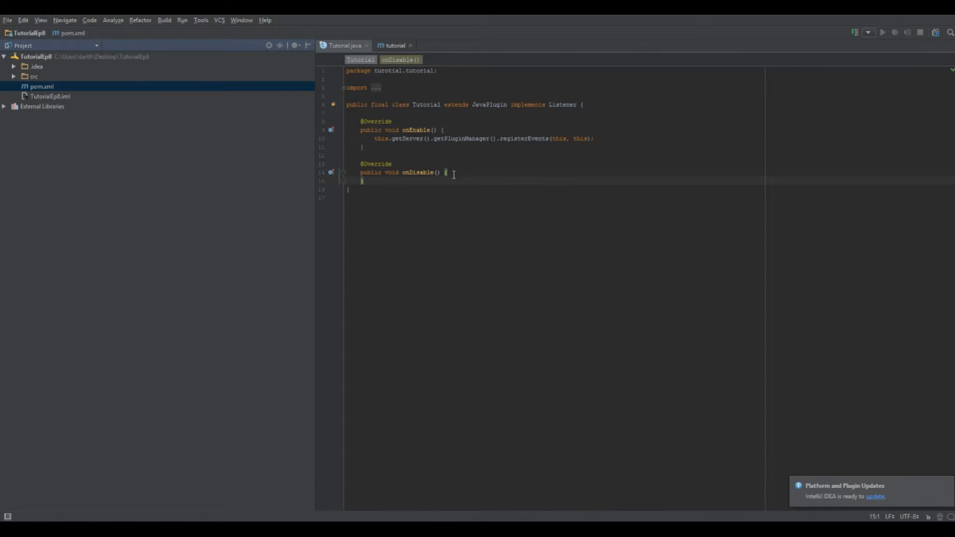
Step: Add a blank line inside onDisable to make room for new code
{"action": "key", "text": "enter"}
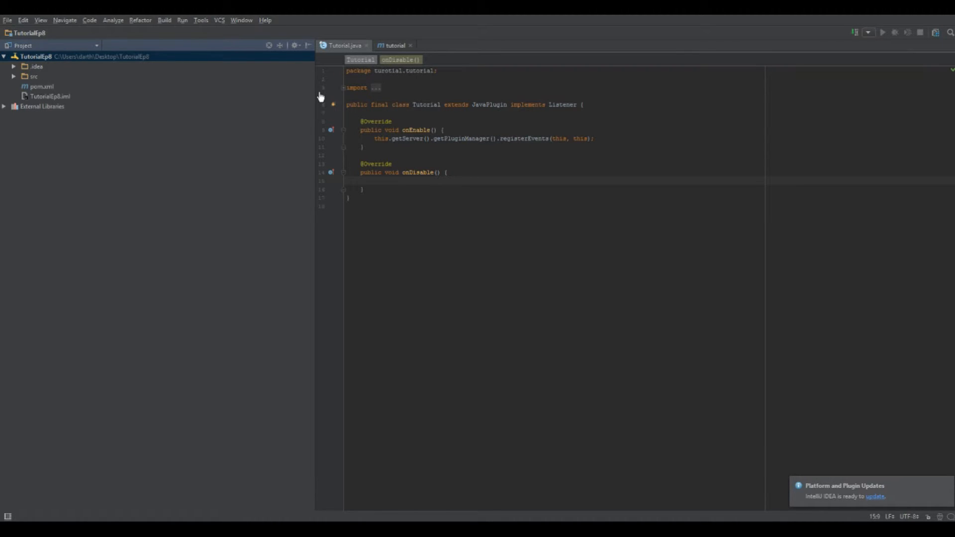
{"action": "mouse_move", "coordinate": [607, 465]}
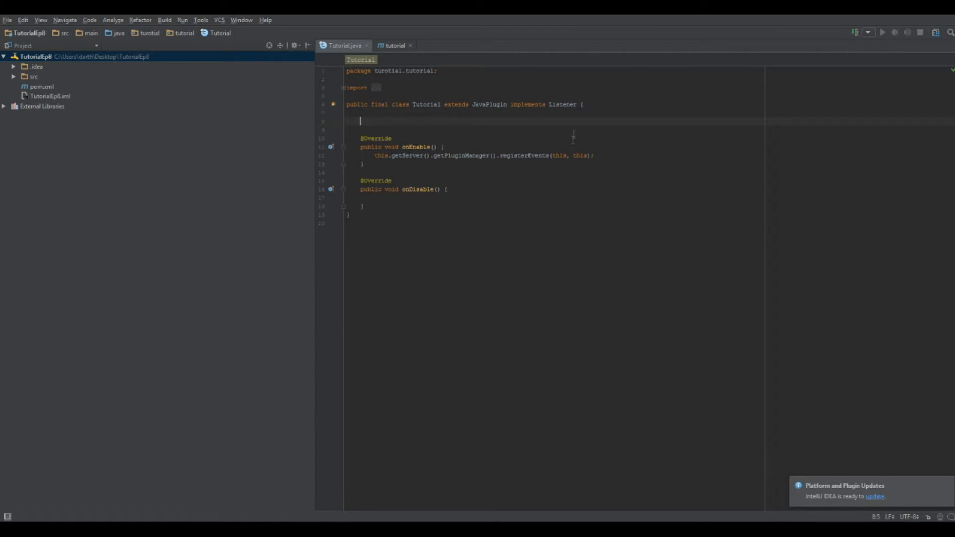
Step: Declare a Vault Economy field named econ in the Tutorial class
{"action": "type", "text": "@"}
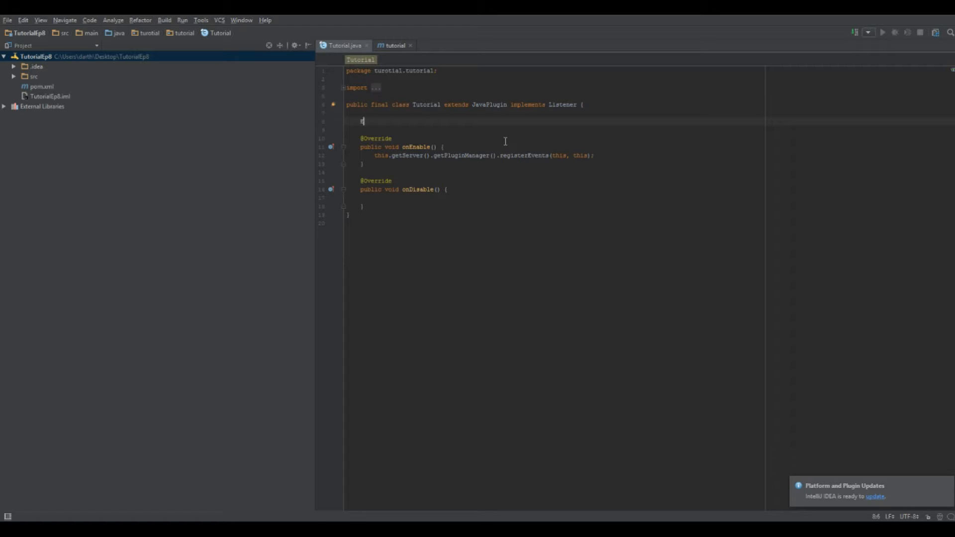
{"action": "type", "text": "Economy e"}
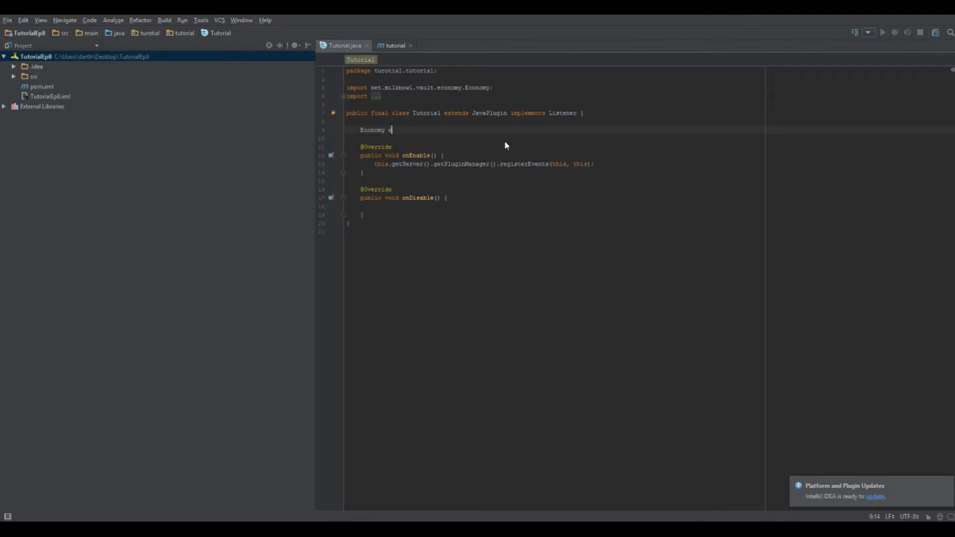
{"action": "type", "text": "con;"}
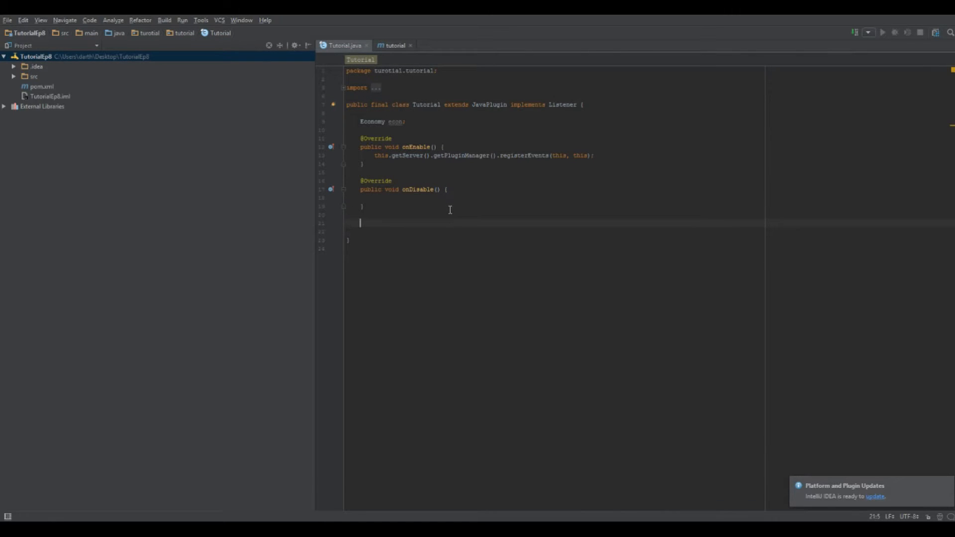
{"action": "mouse_move", "coordinate": [483, 249]}
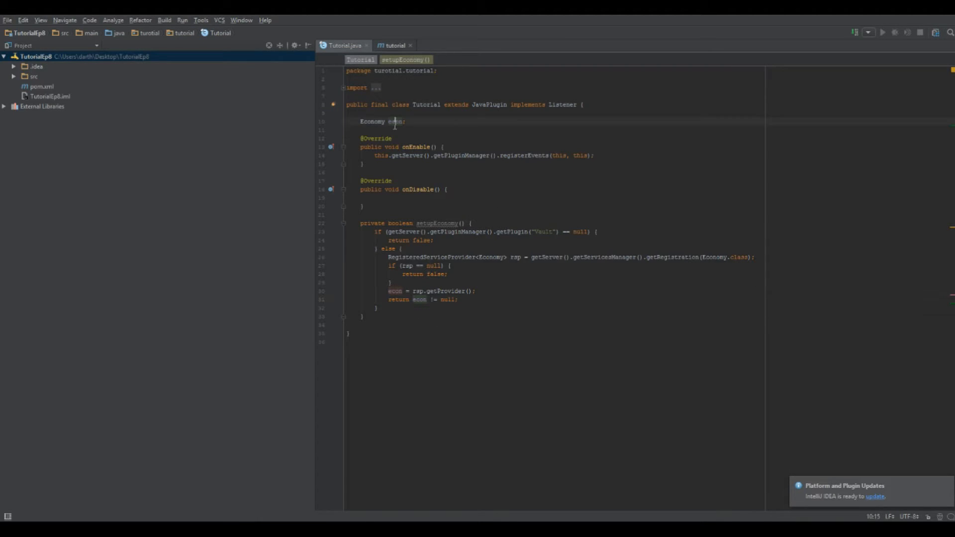
Step: Wrap the registerEvents(this, this) call in onEnable inside if(setupEconomy())
{"action": "double_click", "coordinate": [395, 121]}
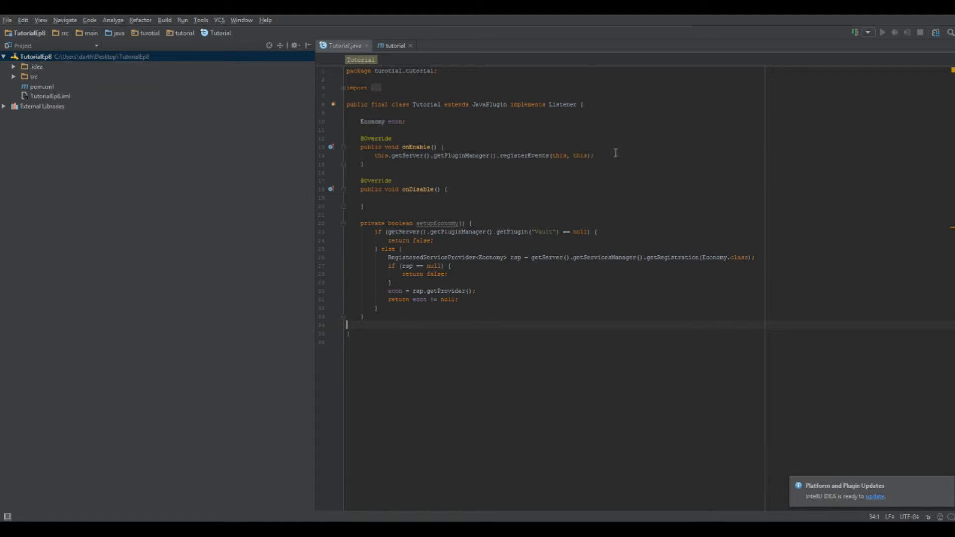
{"action": "type", "text": "if("}
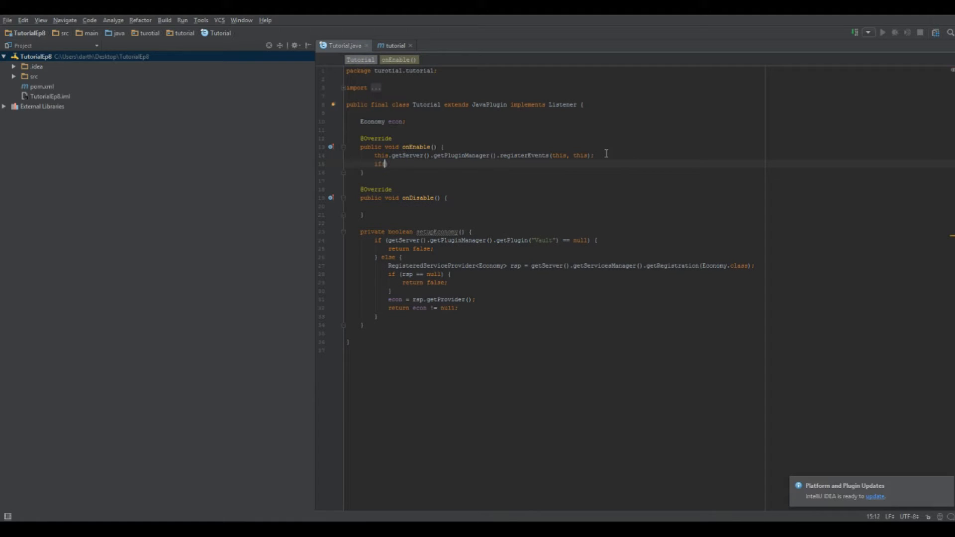
{"action": "type", "text": "setupEconomy()"}
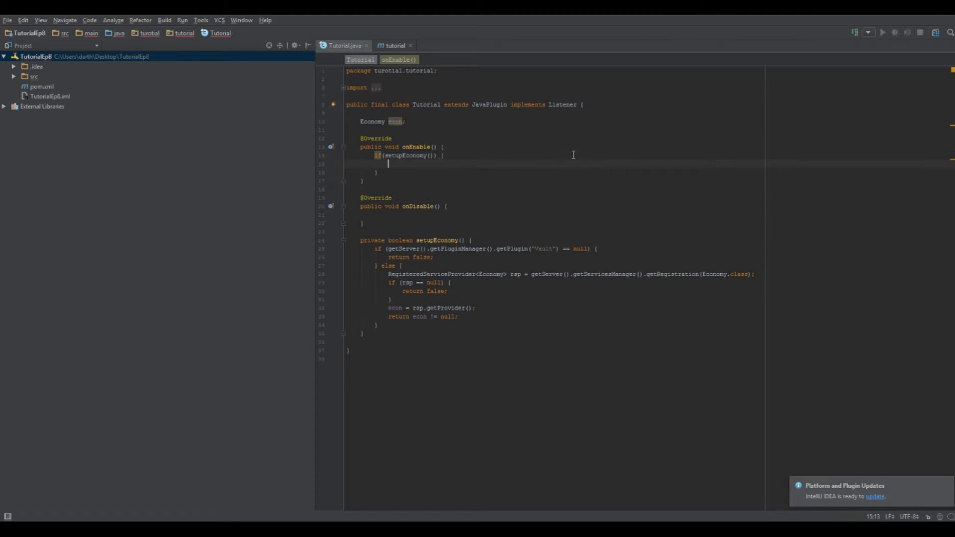
{"action": "type", "text": "this.getServer().getPluginManager().registerEvents(this, this);"}
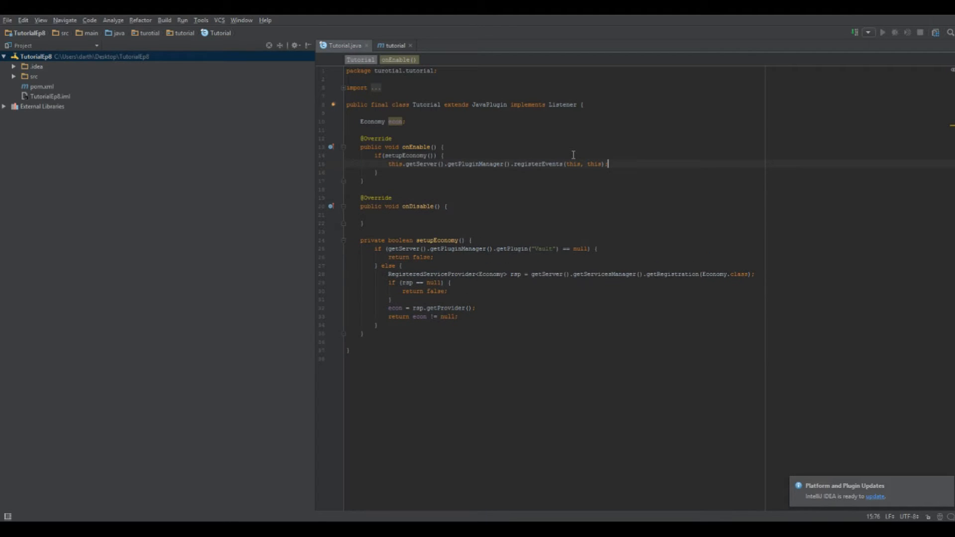
{"action": "key", "text": "enter"}
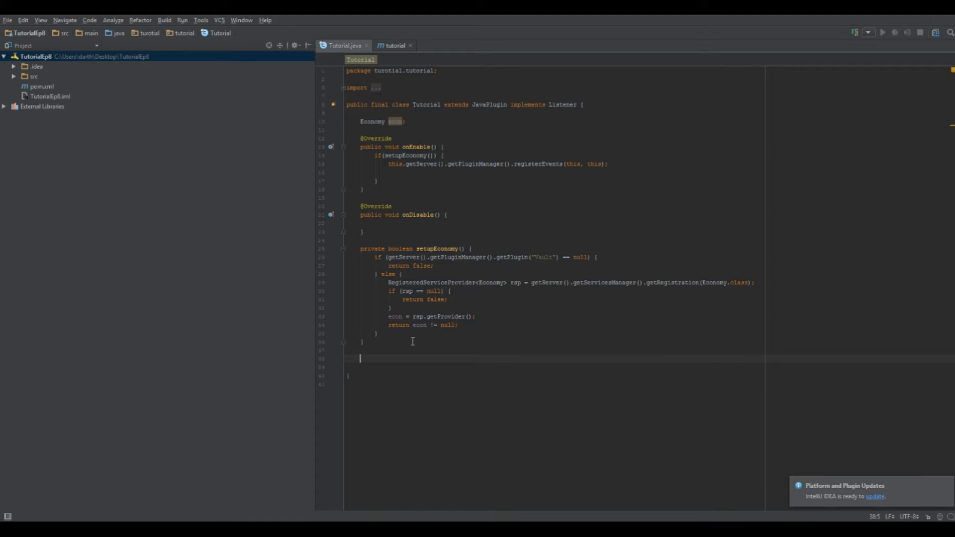
Step: Write a public getEcon() method returning the econ field below setupEconomy
{"action": "type", "text": "public vo"}
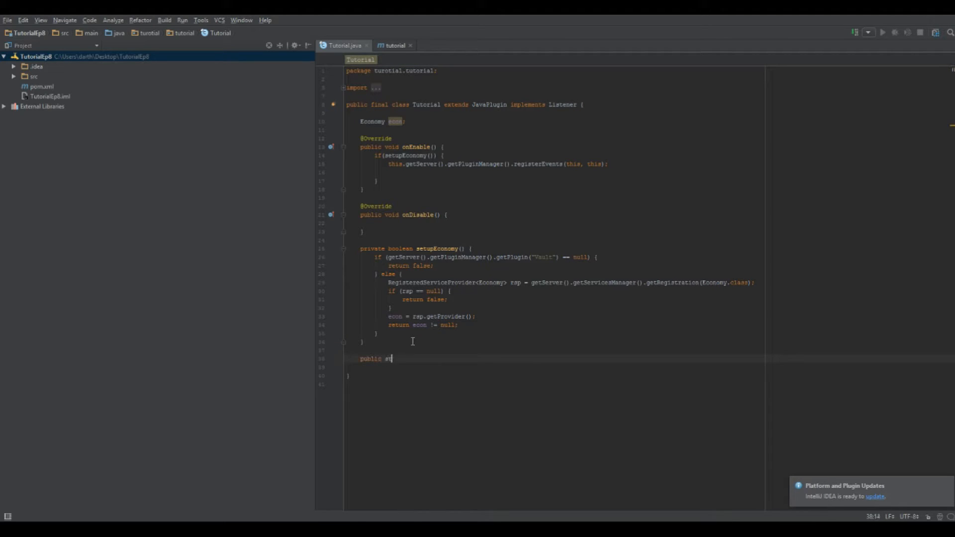
{"action": "type", "text": "static Econo"}
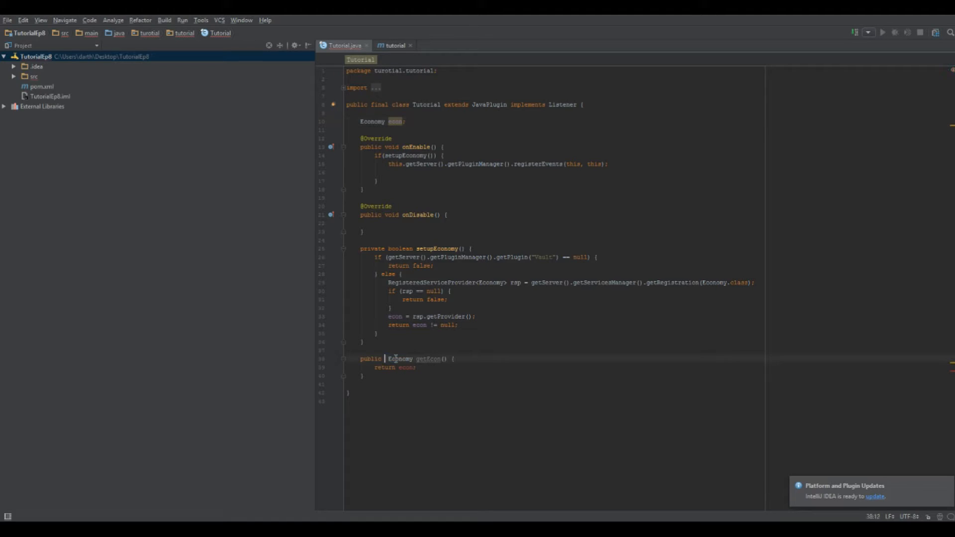
{"action": "left_click", "coordinate": [397, 359]}
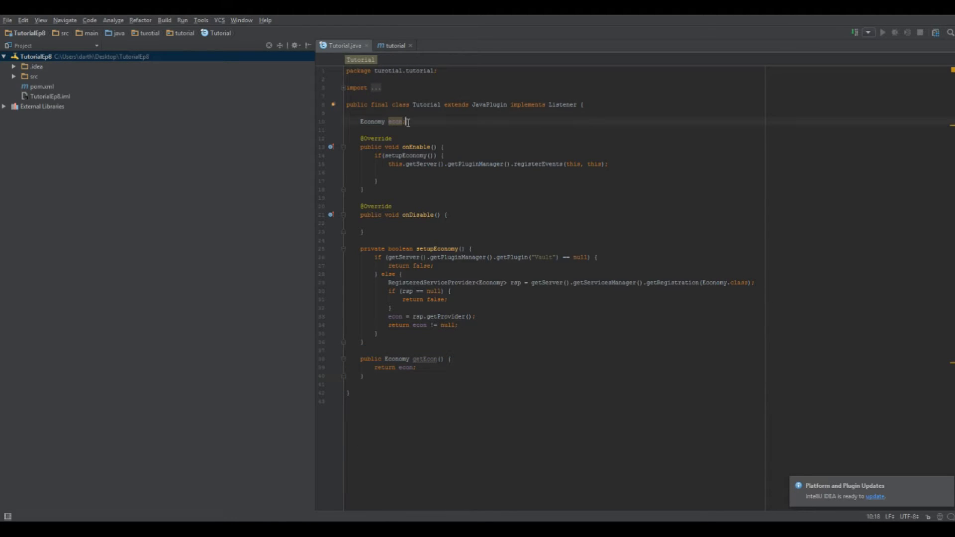
Step: Declare a static Tutorial core field and assign core = this in onEnable
{"action": "type", "text": "Tutorial"}
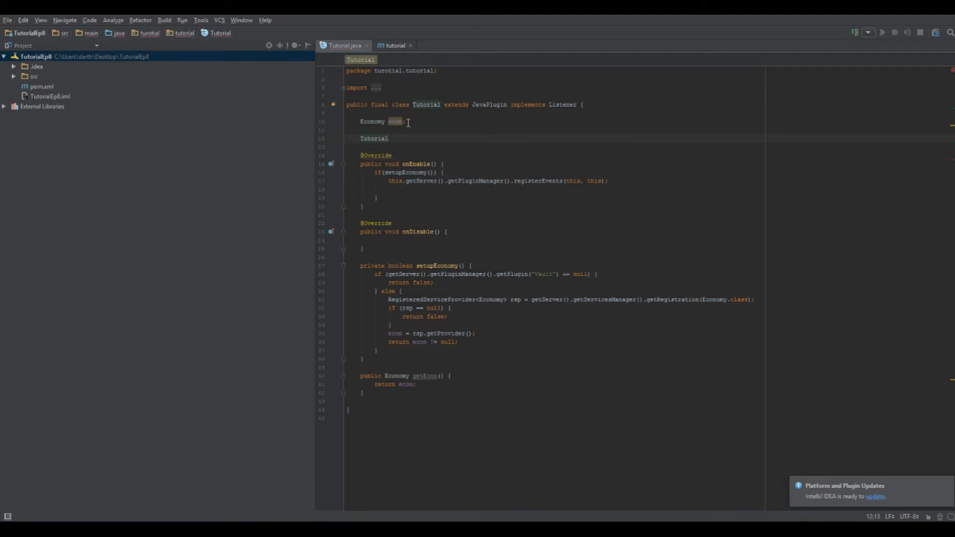
{"action": "type", "text": "core;"}
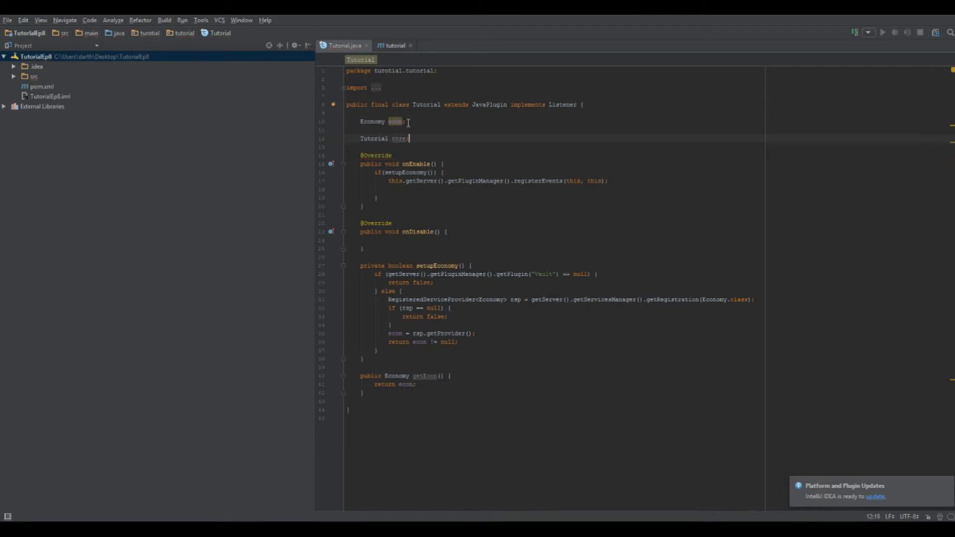
{"action": "type", "text": "core ="}
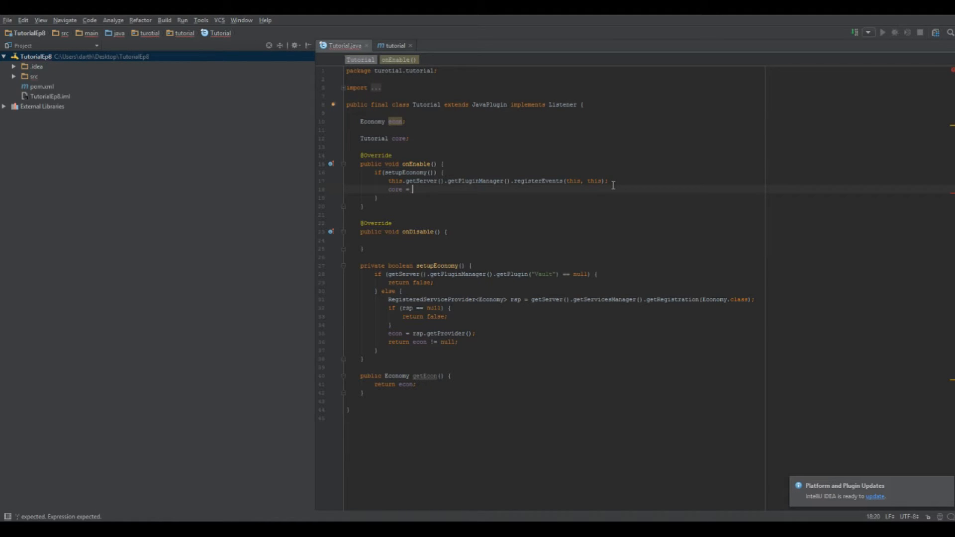
{"action": "type", "text": "this;"}
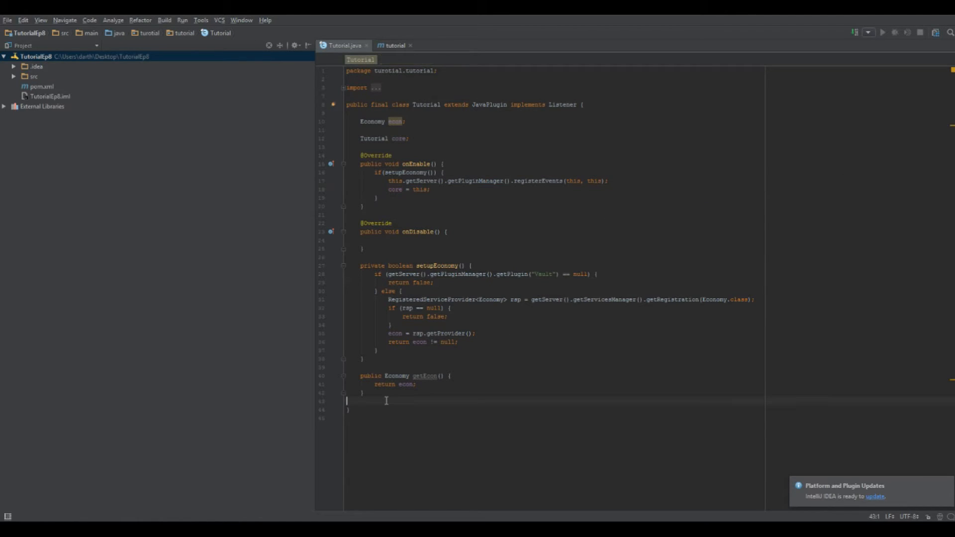
Step: Add a public static Tutorial instance() method returning core below getEcon
{"action": "key", "text": "enter"}
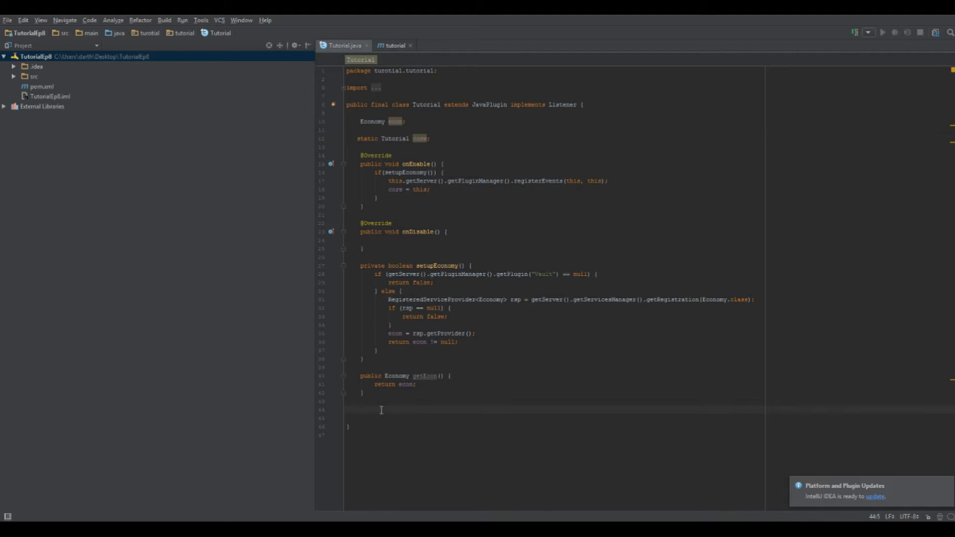
{"action": "type", "text": "public static"}
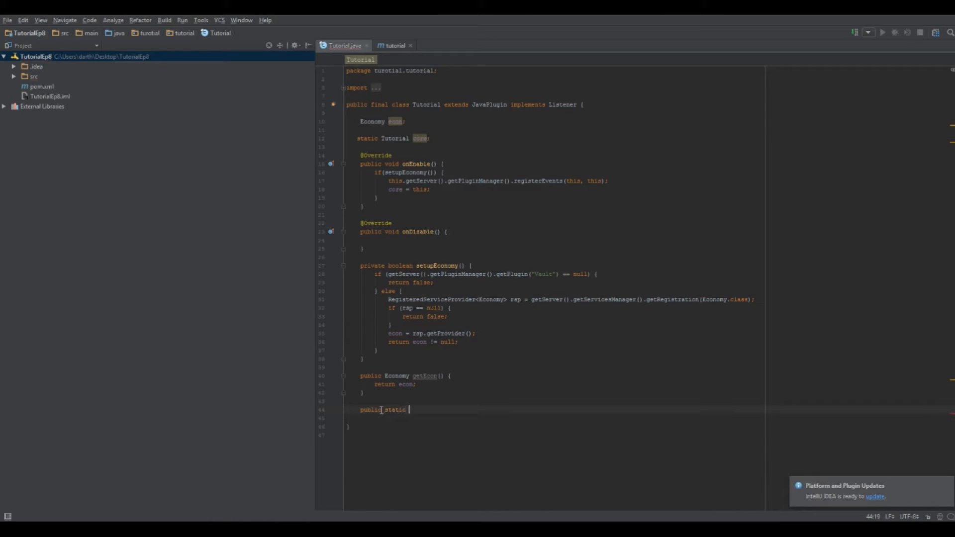
{"action": "type", "text": "Tur"}
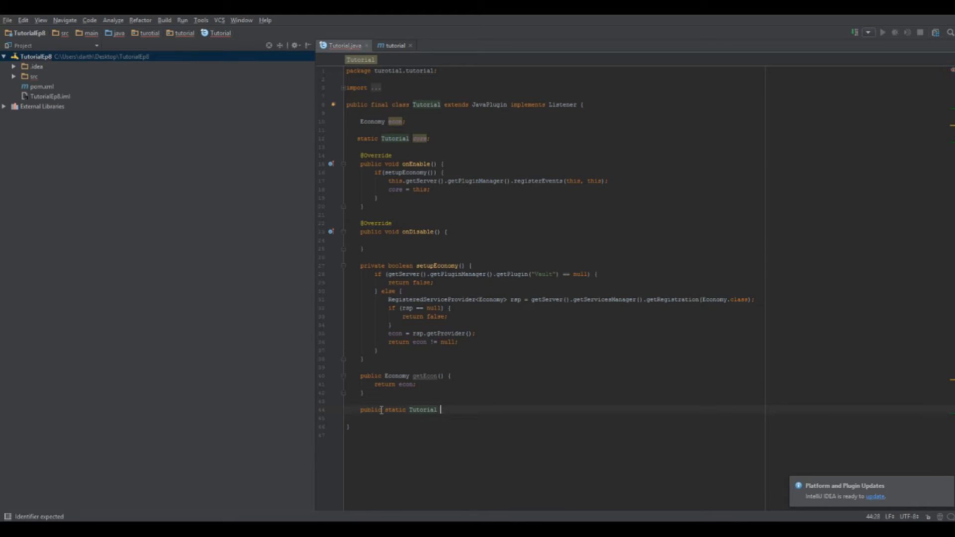
{"action": "type", "text": "instance() {"}
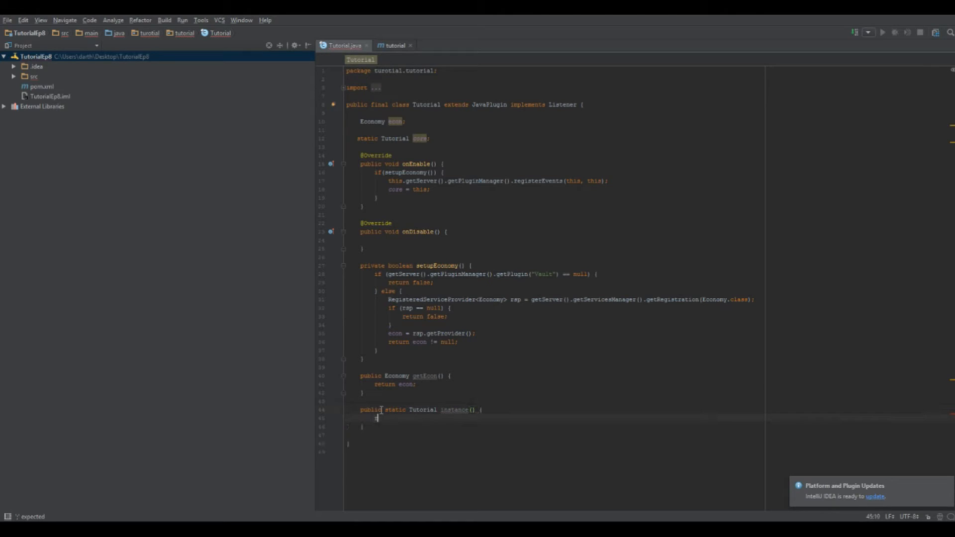
{"action": "type", "text": "return econ"}
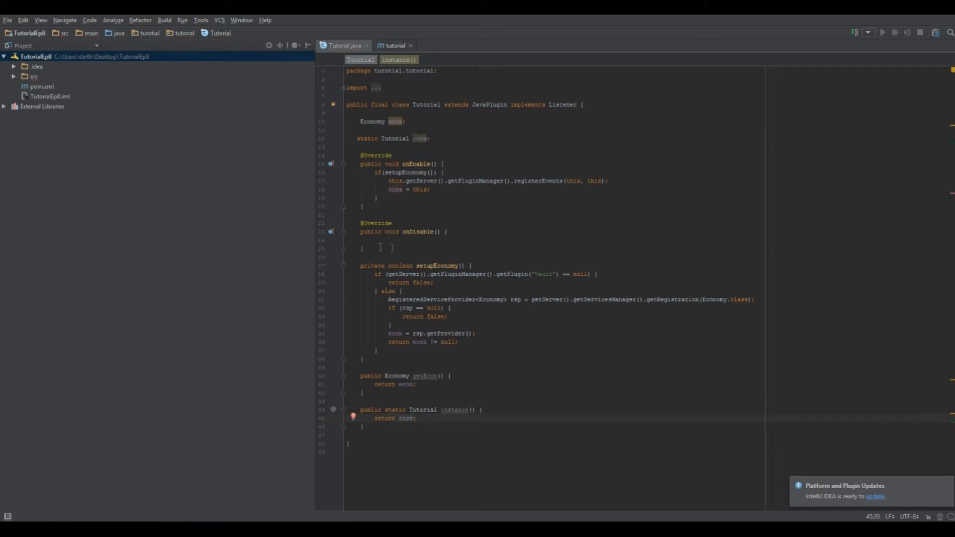
Step: Create a new Java class named Example in the tutorial package
{"action": "left_click", "coordinate": [34, 77]}
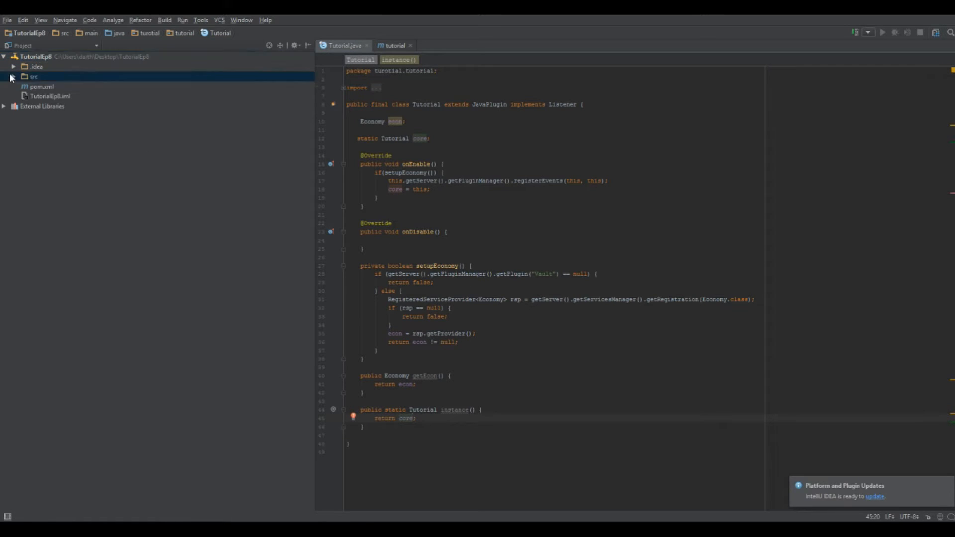
{"action": "left_click", "coordinate": [13, 76]}
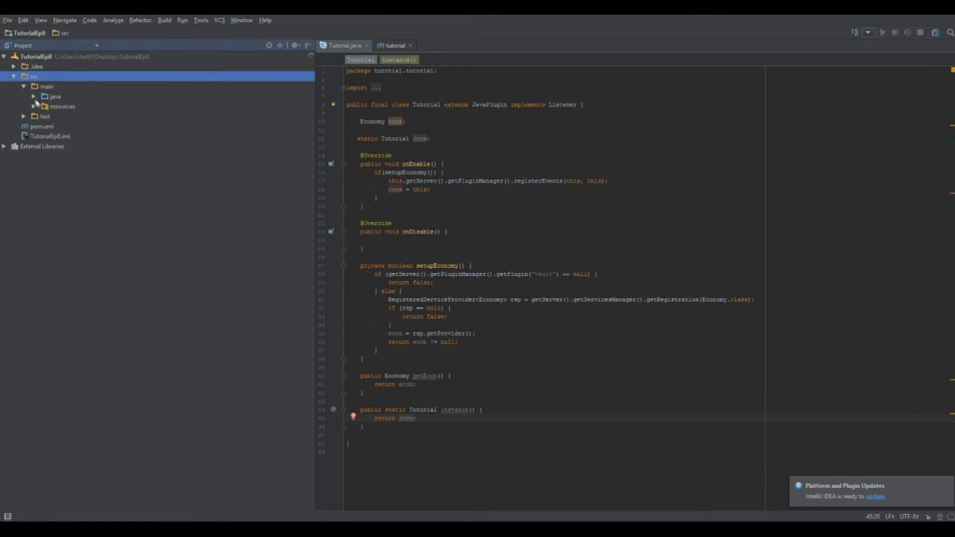
{"action": "left_click", "coordinate": [54, 97]}
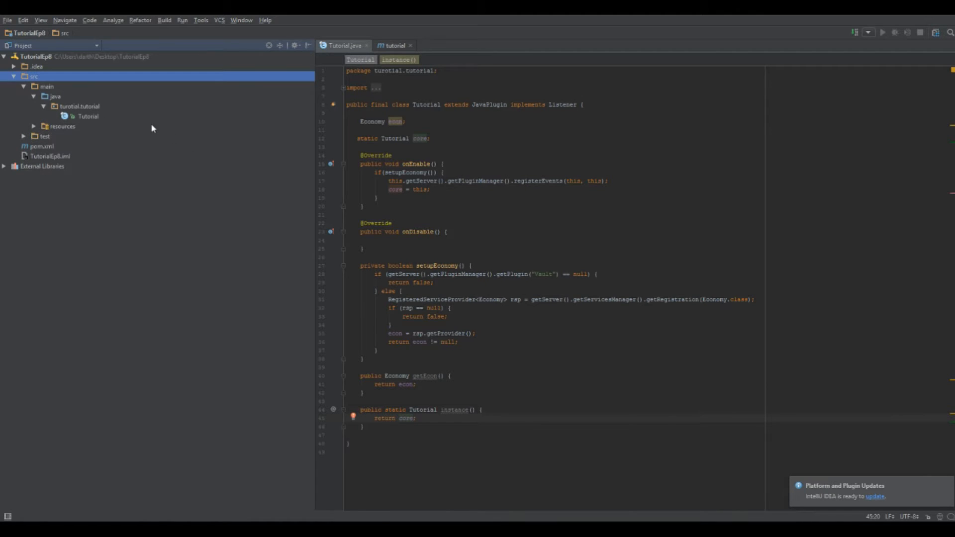
{"action": "left_click", "coordinate": [79, 107]}
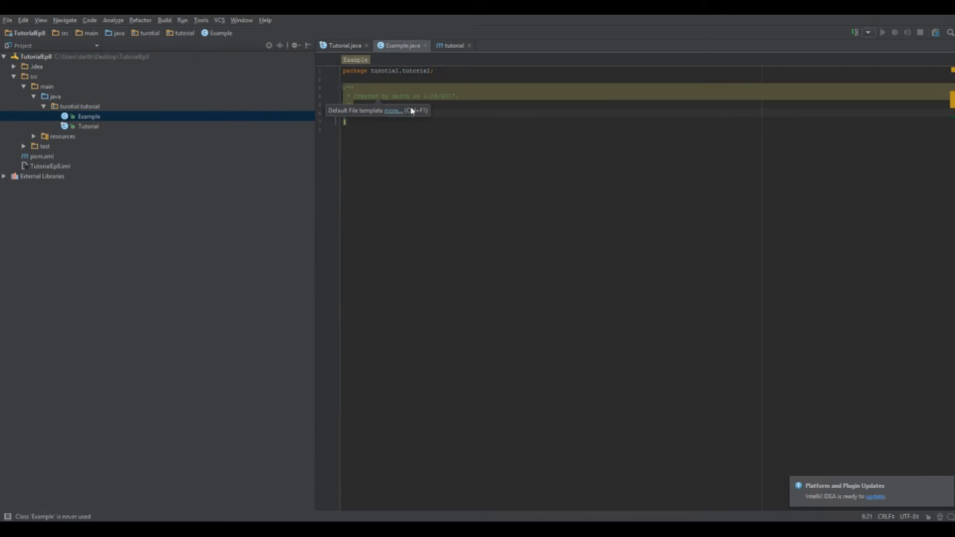
Step: Declare Example as implementing org.bukkit.event.Listener
{"action": "type", "text": "public class Example {"}
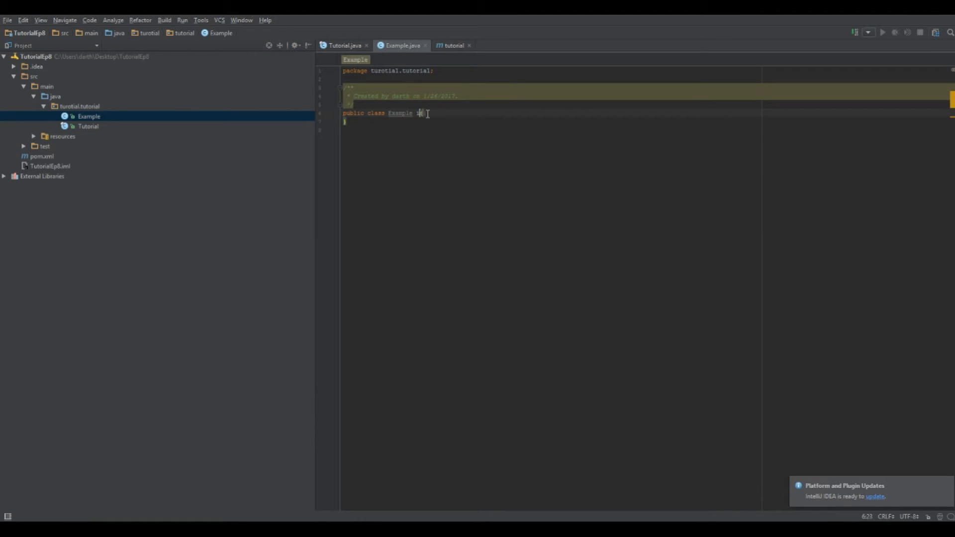
{"action": "type", "text": "imp"}
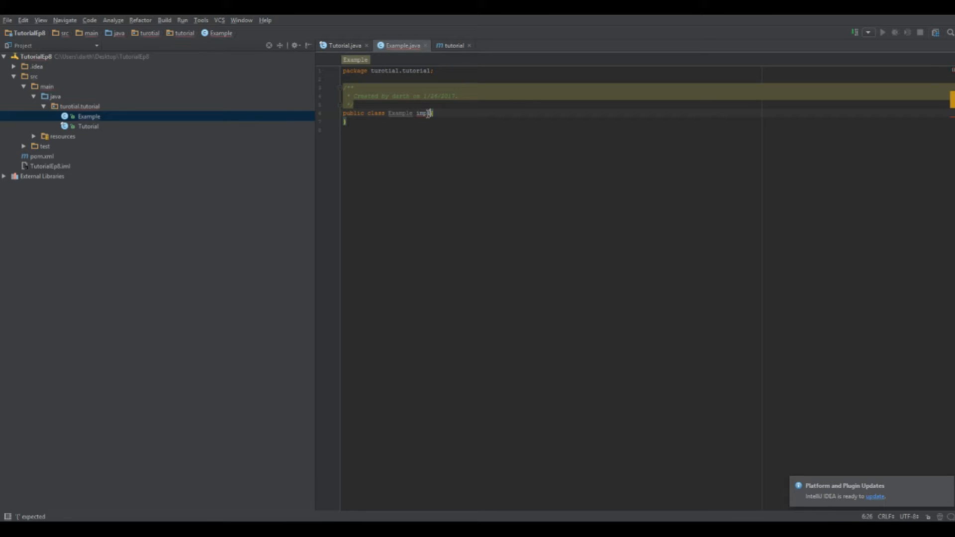
{"action": "type", "text": "lements Listene"}
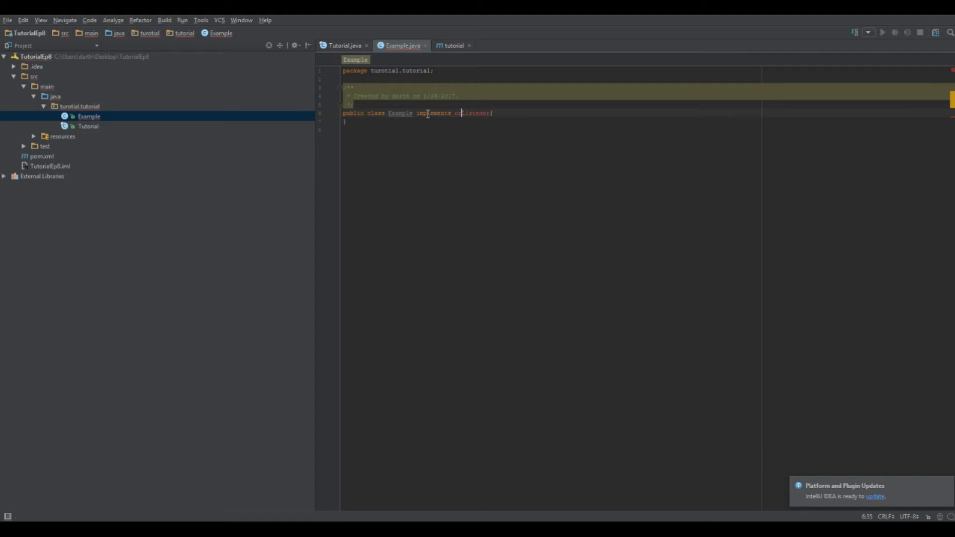
{"action": "type", "text": "rg."}
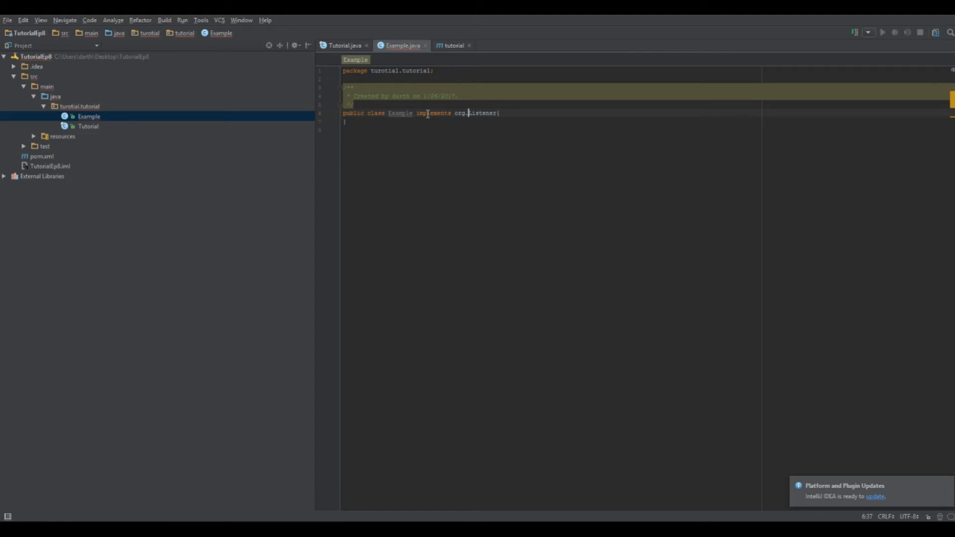
{"action": "type", "text": "bukkit.event."}
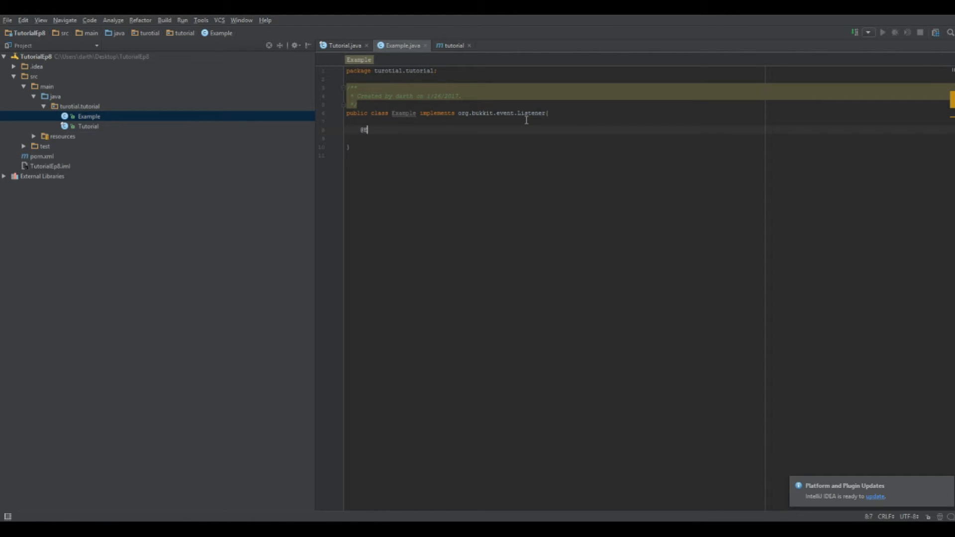
{"action": "type", "text": "E"}
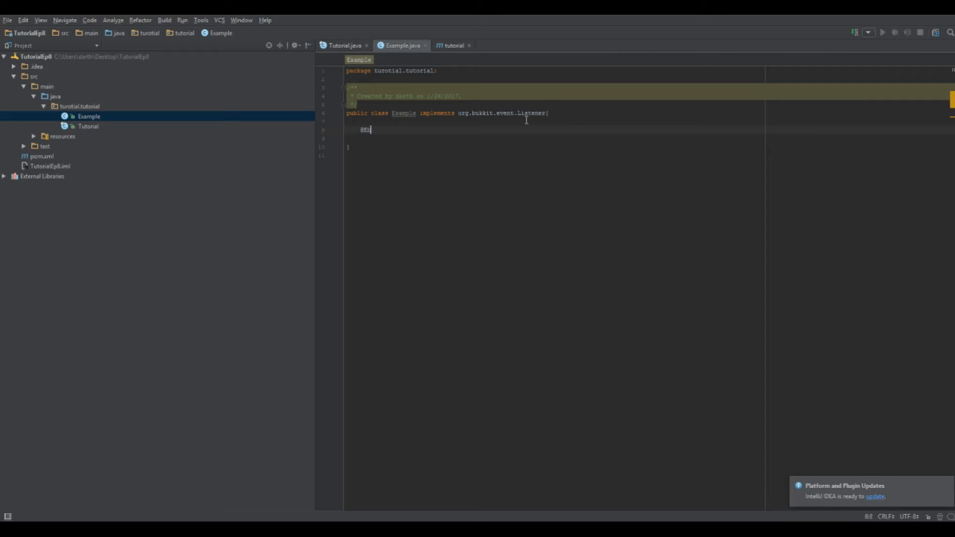
{"action": "type", "text": "@EventHandler"}
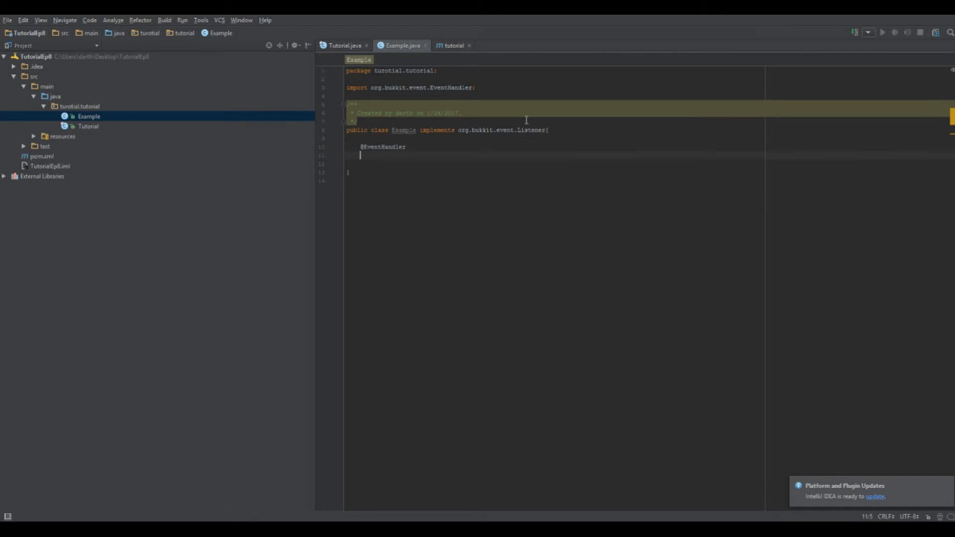
{"action": "type", "text": "public void onC"}
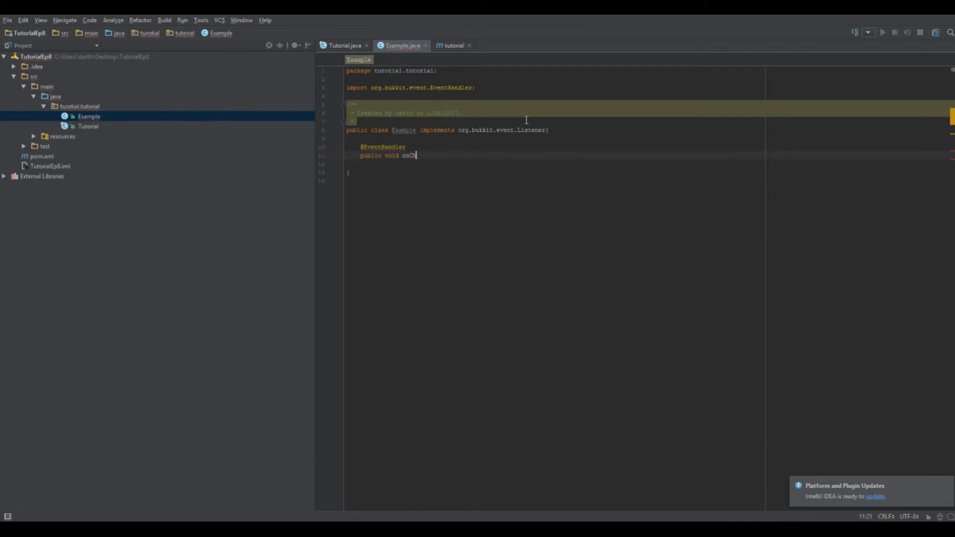
{"action": "type", "text": "hat(Player"}
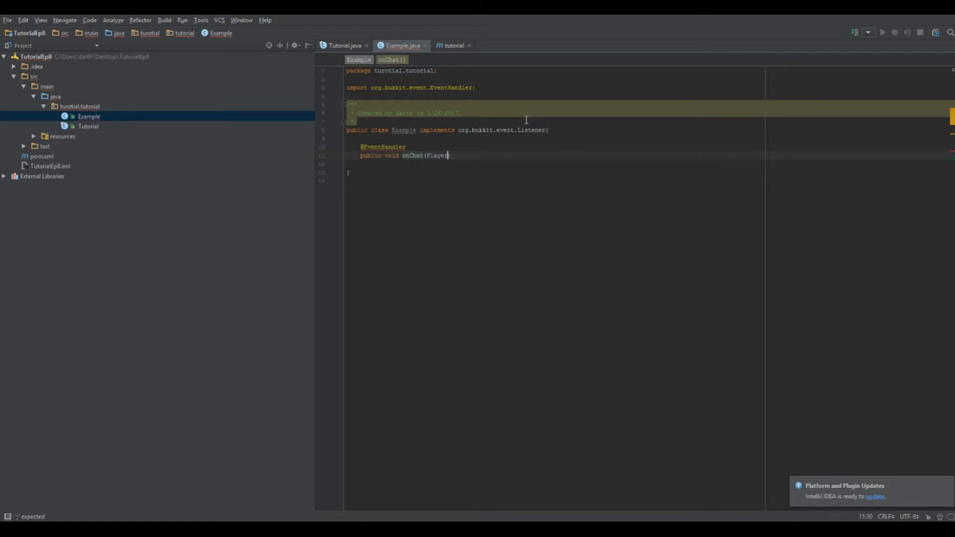
{"action": "type", "text": "Chat"}
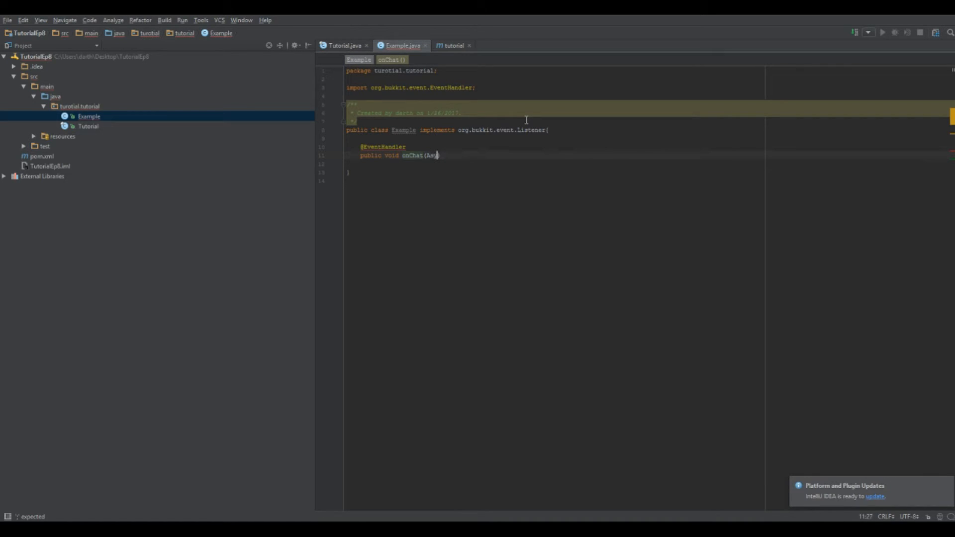
{"action": "type", "text": "yncPlayerChatEvent e"}
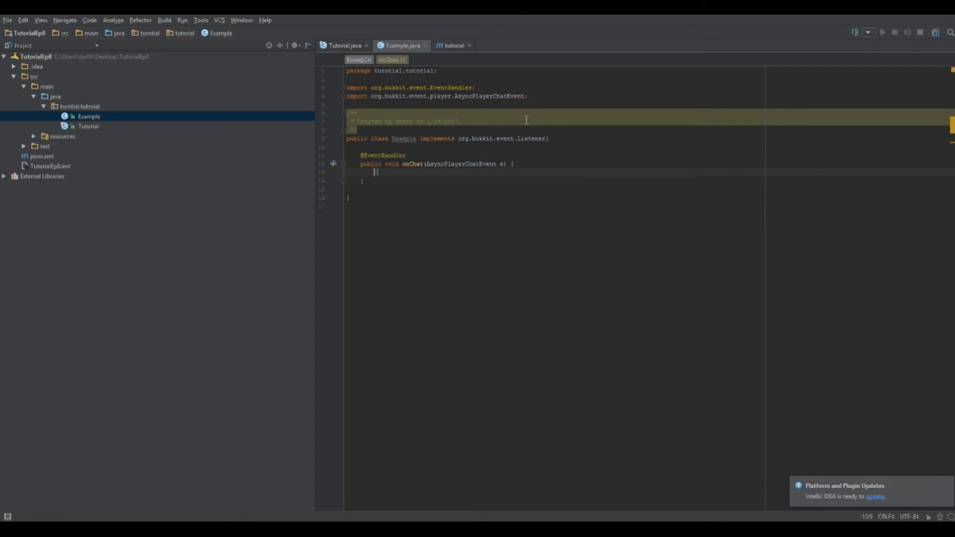
Step: Store e.getPlayer() in Player p and begin a Tutorial.instance().getEcon() call
{"action": "type", "text": "Player"}
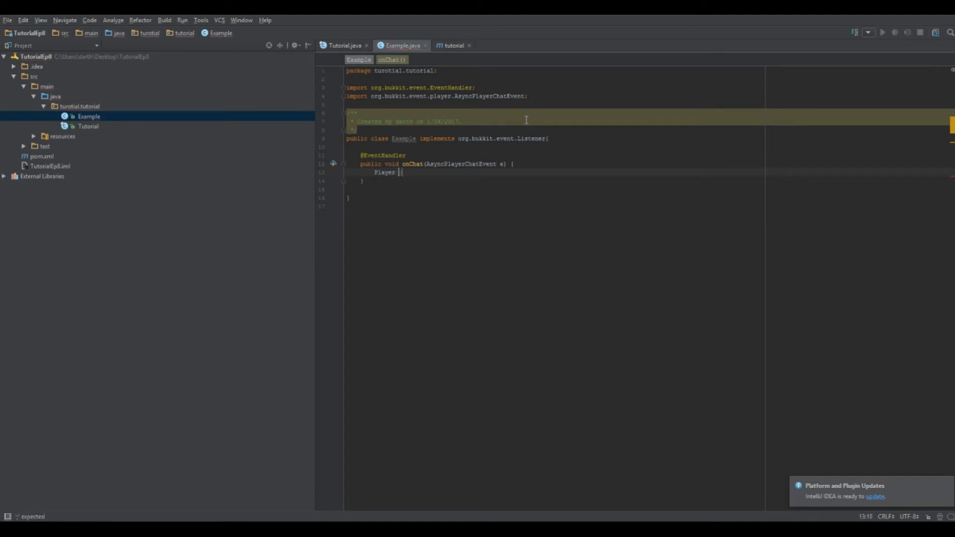
{"action": "type", "text": "p"}
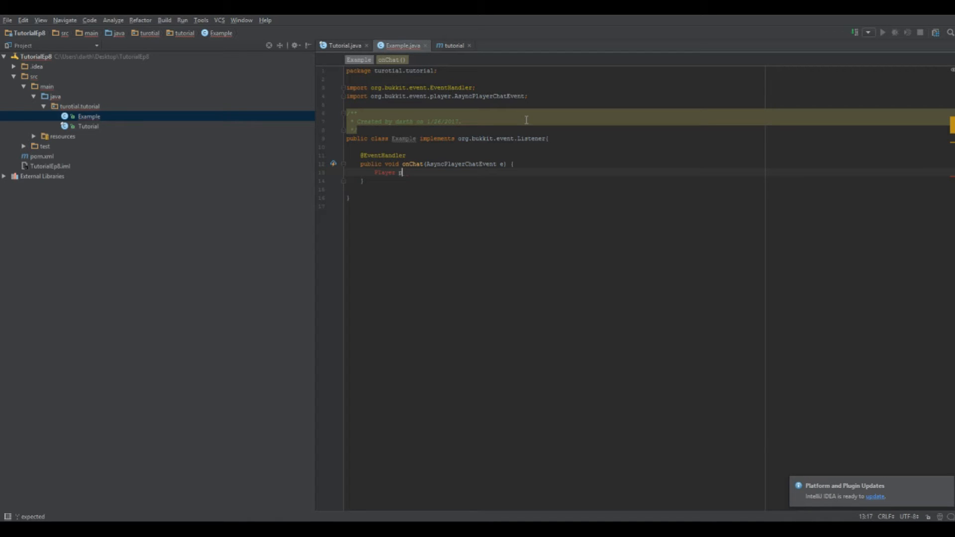
{"action": "type", "text": "= e."}
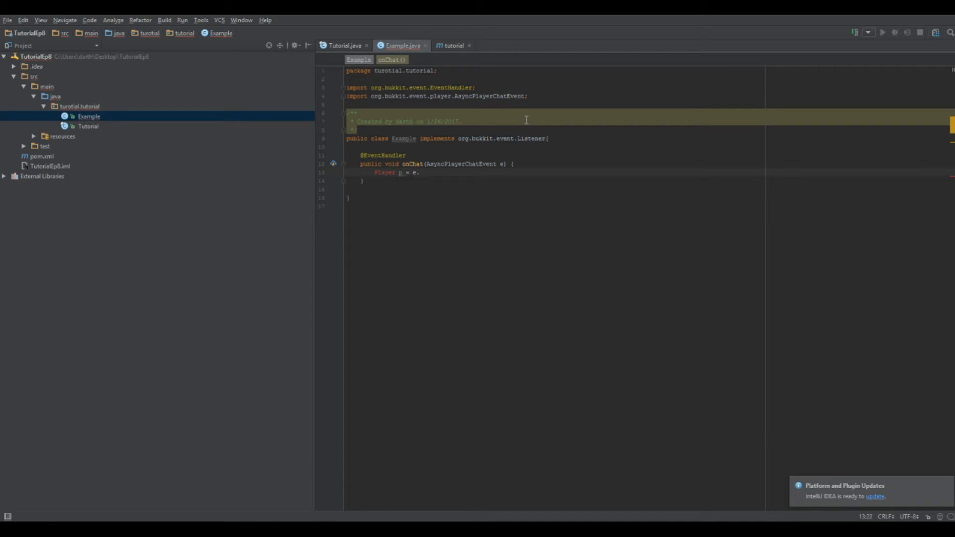
{"action": "type", "text": "getPlayer();"}
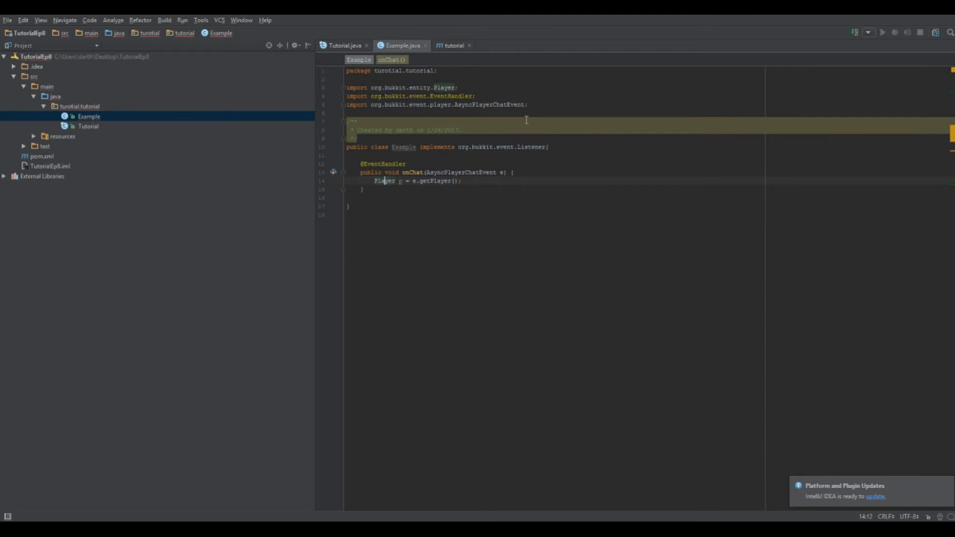
{"action": "key", "text": "enter"}
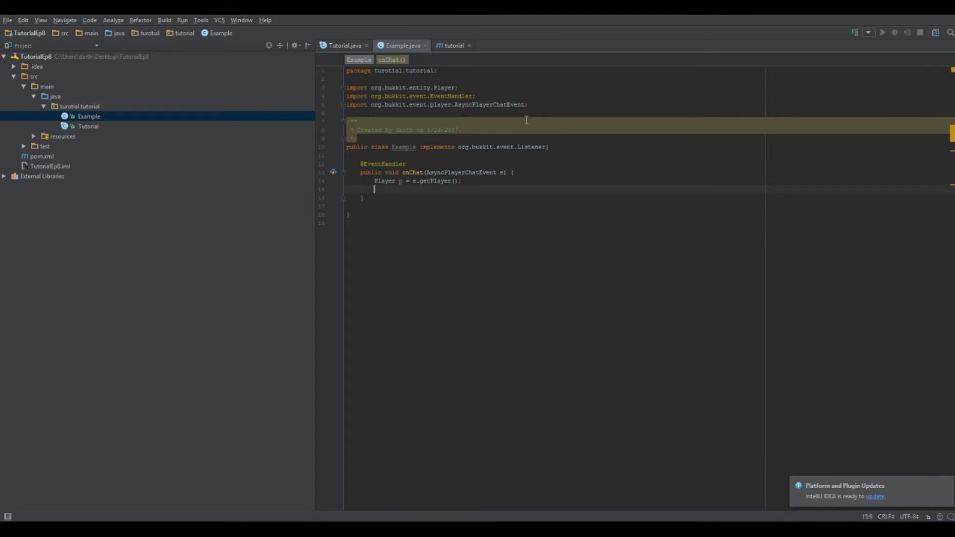
{"action": "type", "text": "Tur"}
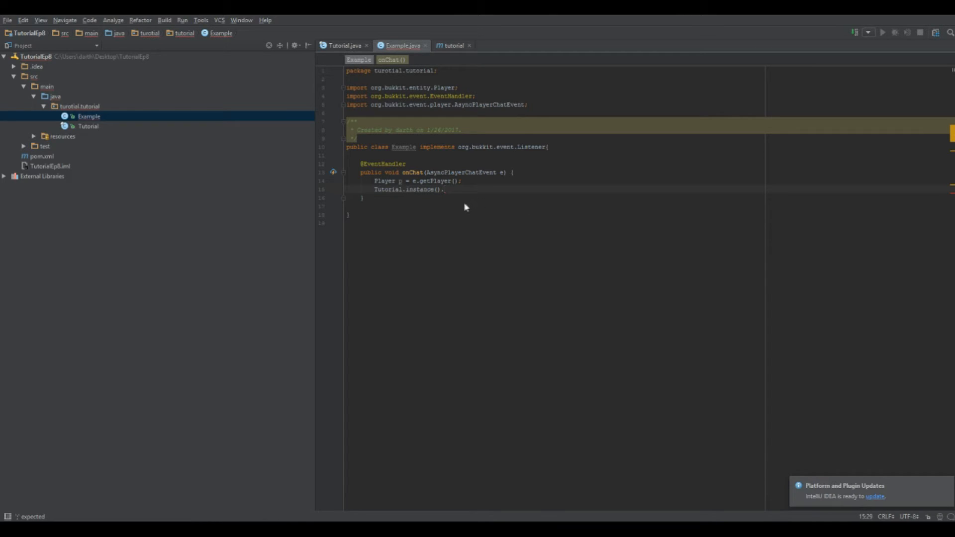
{"action": "mouse_move", "coordinate": [460, 244]}
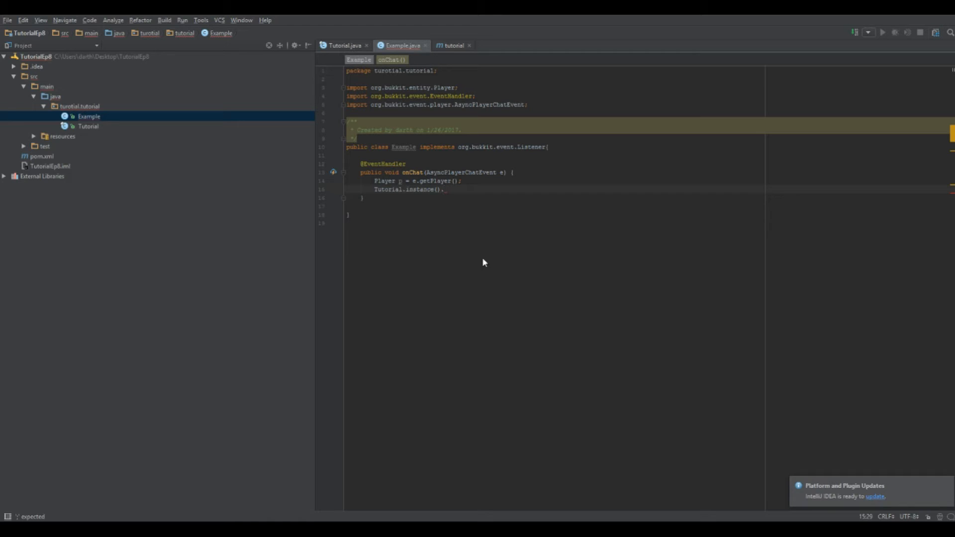
{"action": "mouse_move", "coordinate": [468, 260]}
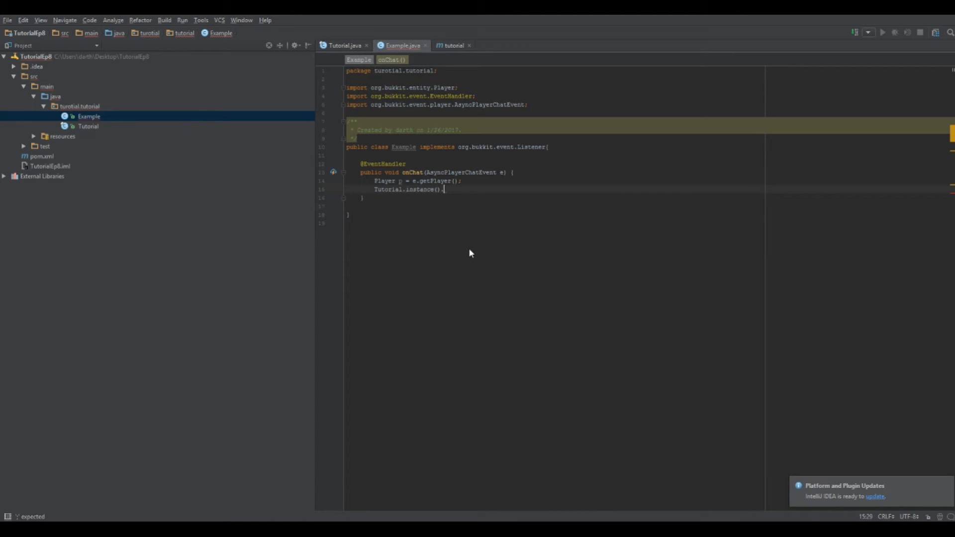
{"action": "type", "text": "getEcon()."}
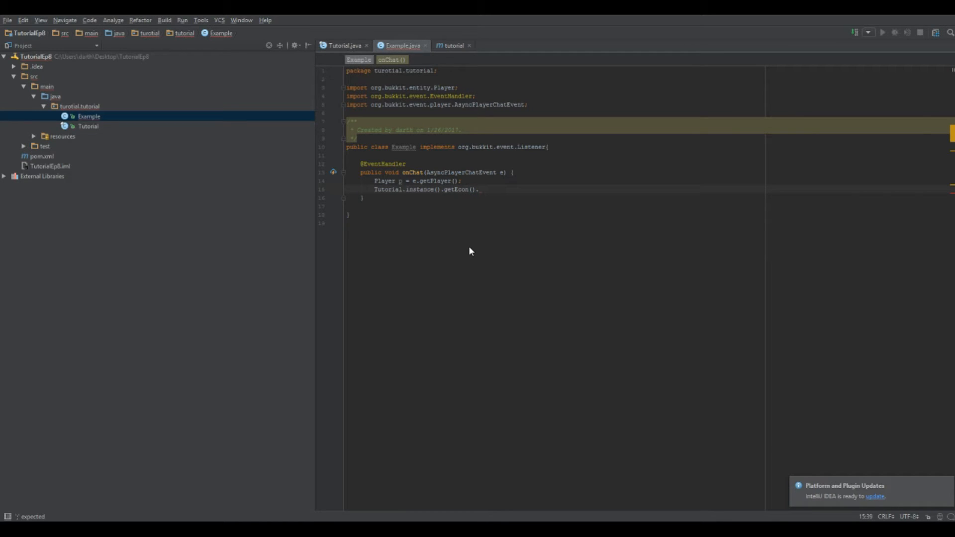
Step: Complete the call as depositPlayer(p, 100) to give the chatting player 100
{"action": "type", "text": "depositPlayer(p"}
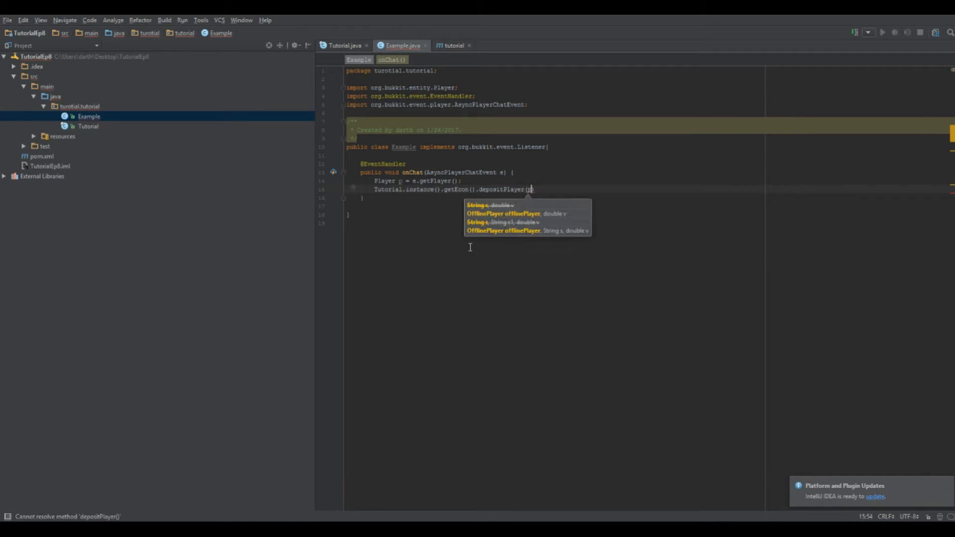
{"action": "type", "text": "p, 100"}
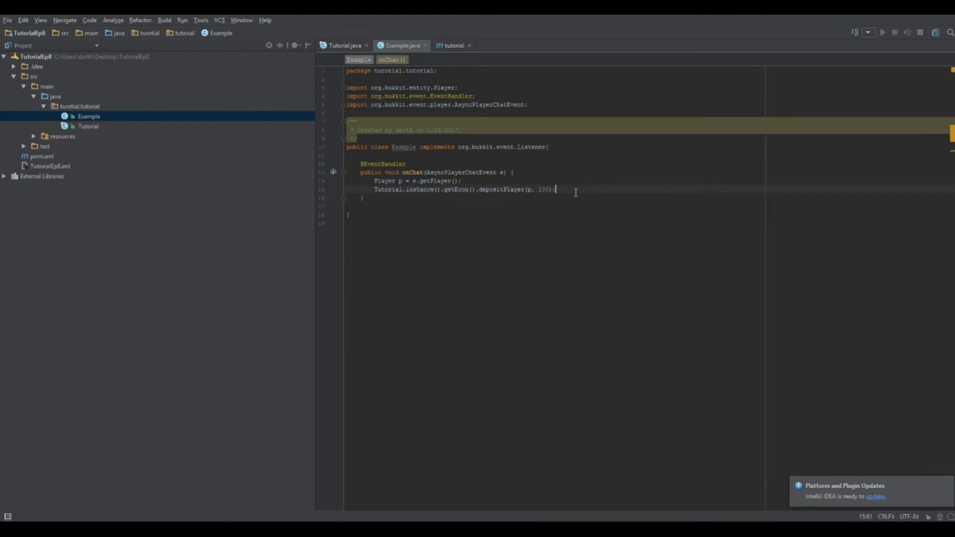
{"action": "key", "text": "enter"}
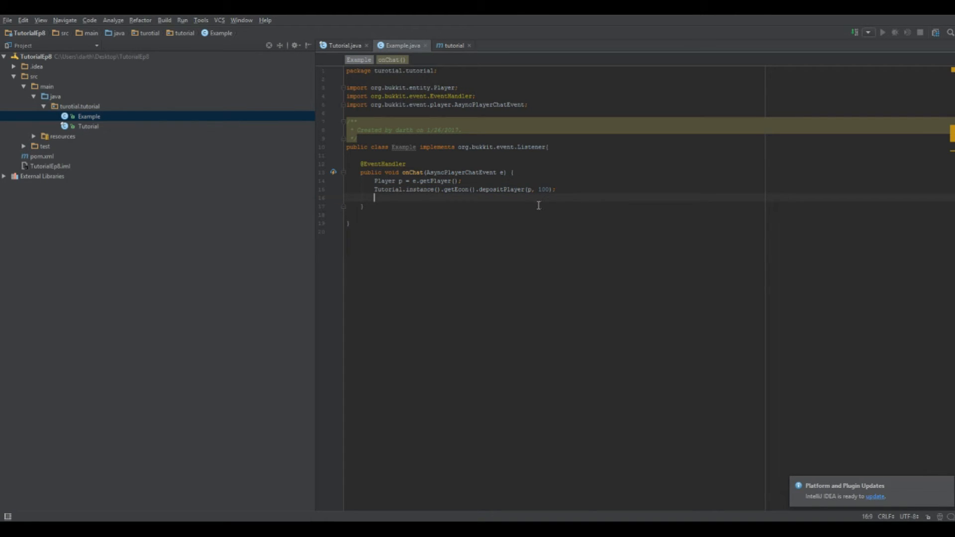
Step: Cancel the chat event with e.setCancelled(true)
{"action": "type", "text": "e."}
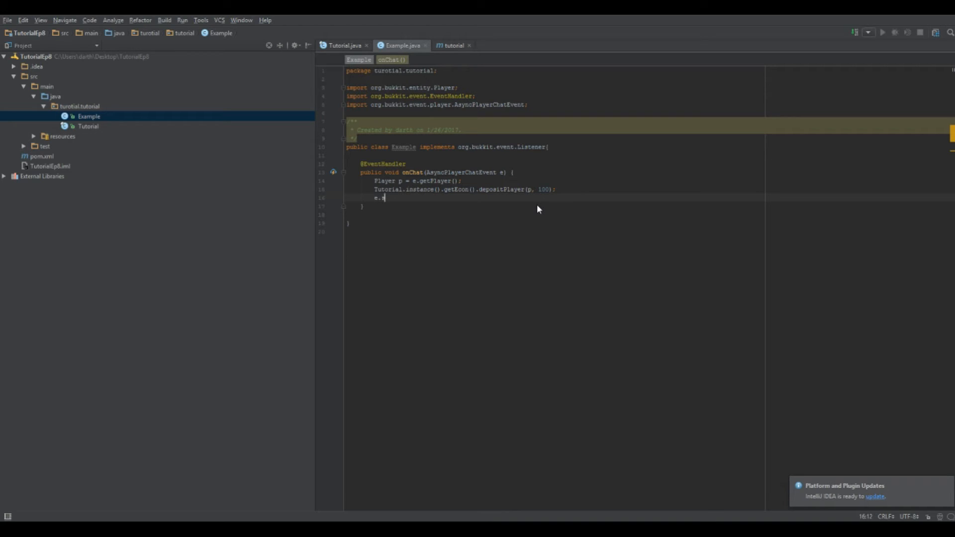
{"action": "type", "text": "setCancelled(tru);"}
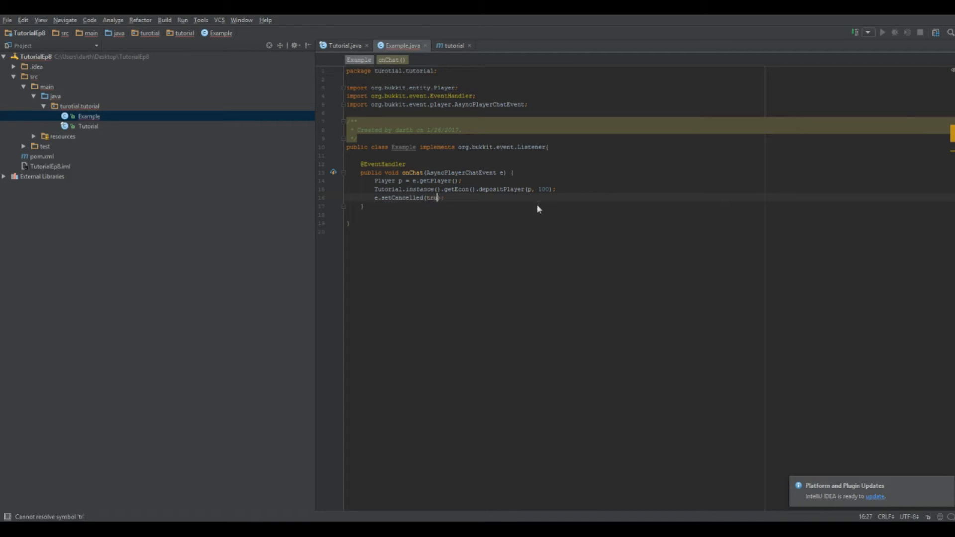
{"action": "key", "text": "enter"}
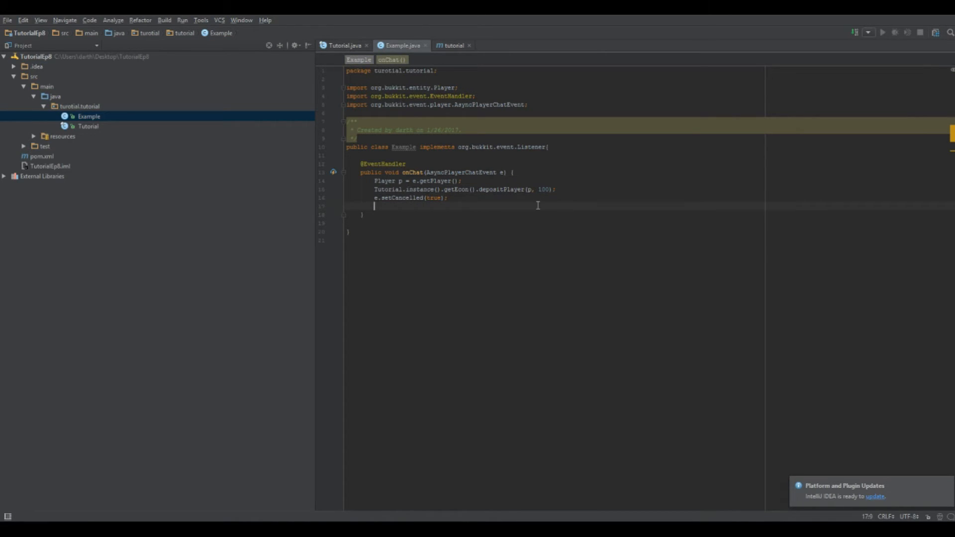
Step: Send the player ChatColor.GREEN + "You have been awarded $100"
{"action": "type", "text": "p.sendMessage(\"\");"}
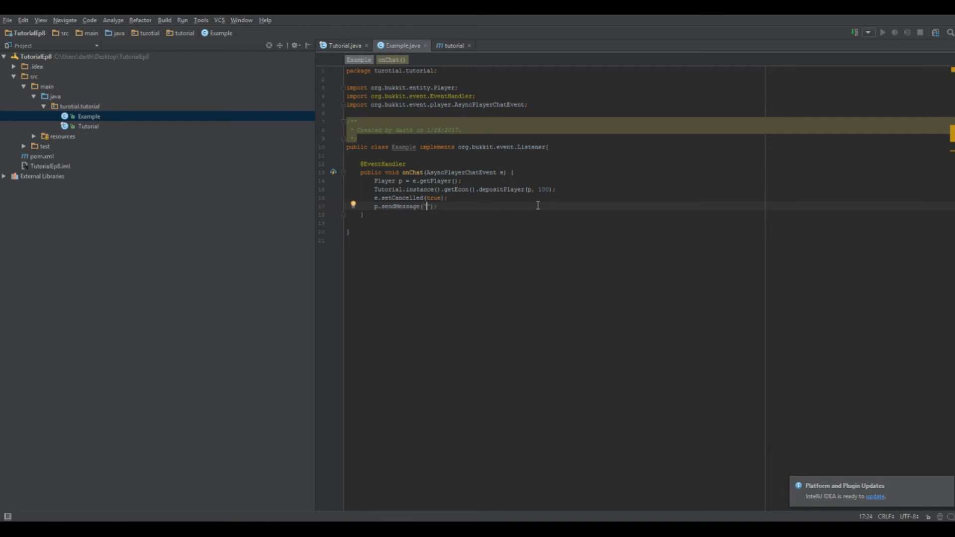
{"action": "type", "text": "ChatColor."}
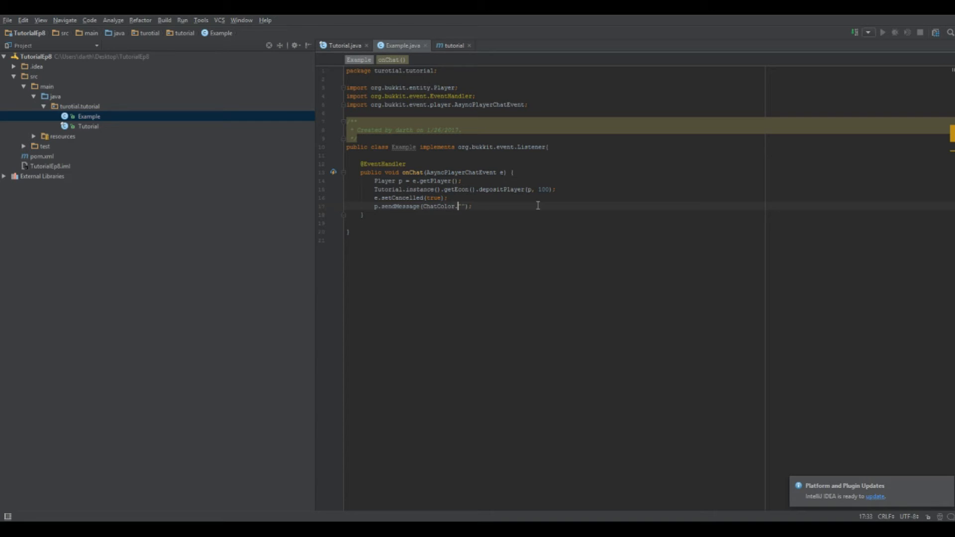
{"action": "type", "text": ".GREEN"}
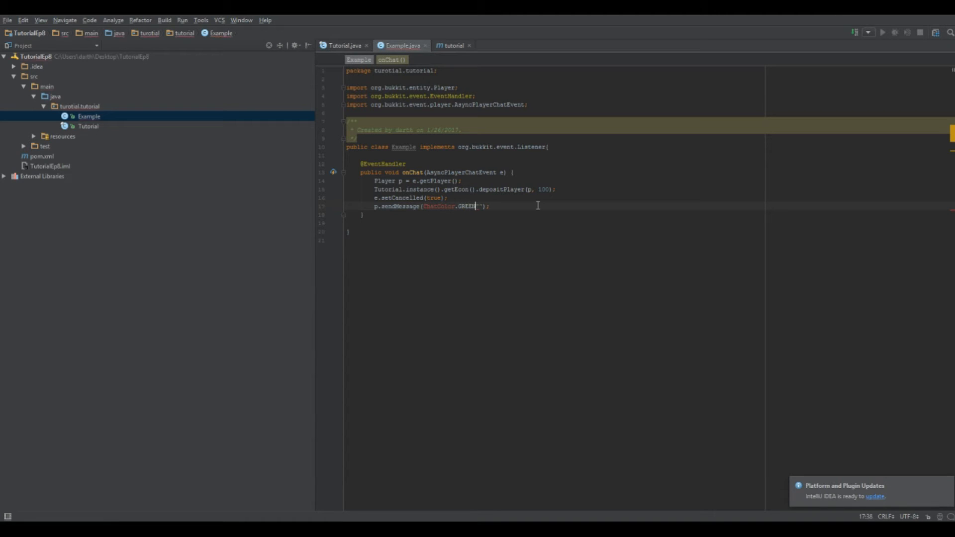
{"action": "type", "text": "+"}
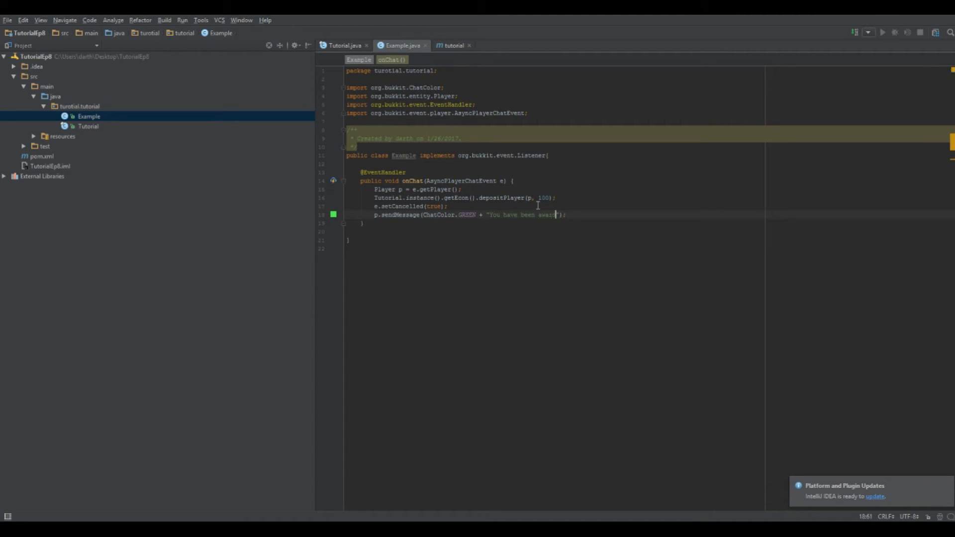
{"action": "type", "text": "$100"}
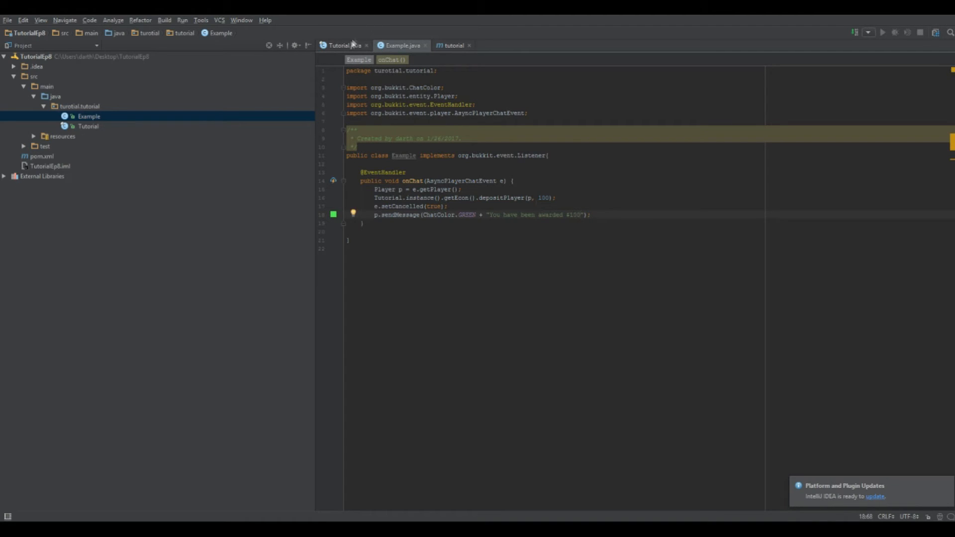
Step: Delete the registerEvents line from Tutorial's onEnable and return to Example.java
{"action": "left_click", "coordinate": [341, 44]}
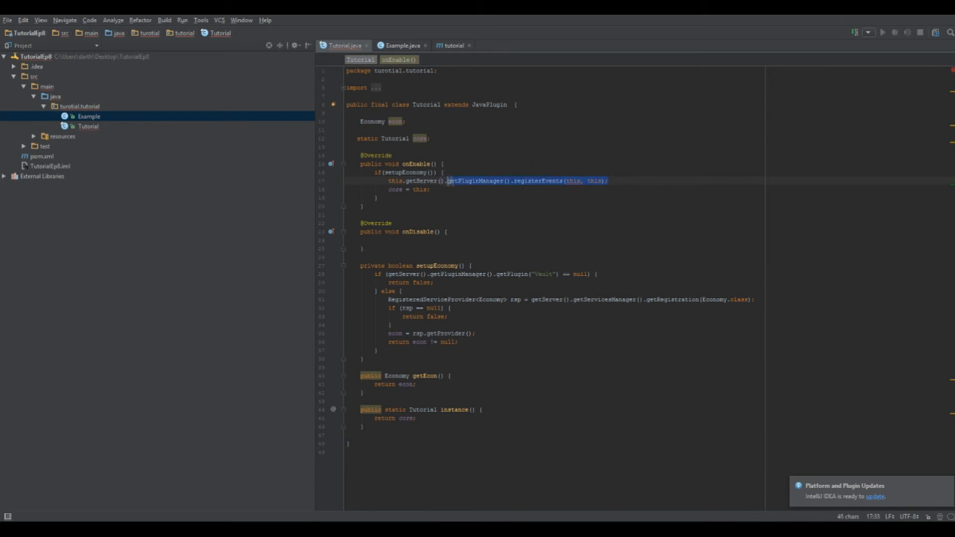
{"action": "key", "text": "Delete"}
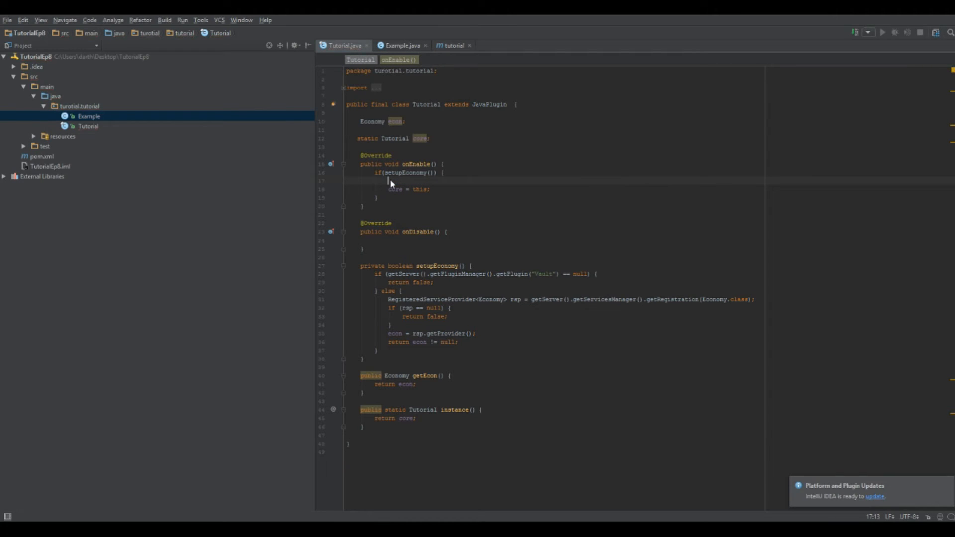
{"action": "left_click", "coordinate": [398, 45]}
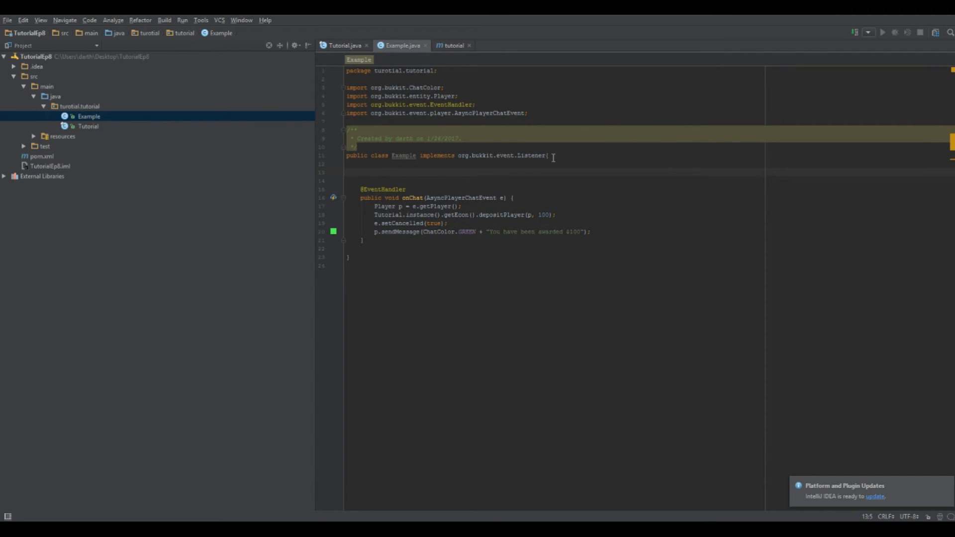
Step: Start an Example constructor declaration: public Example() { }
{"action": "type", "text": "Tutorial tut"}
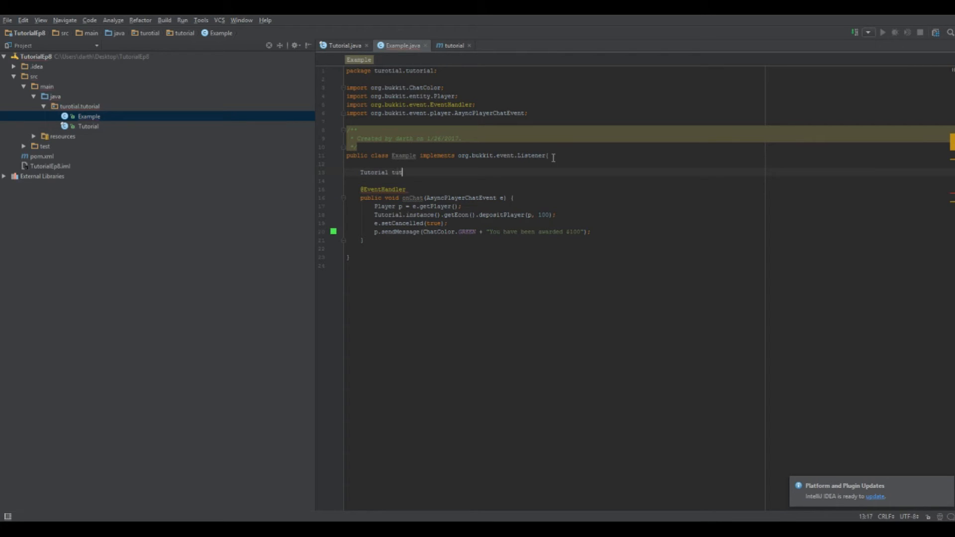
{"action": "type", "text": ";"}
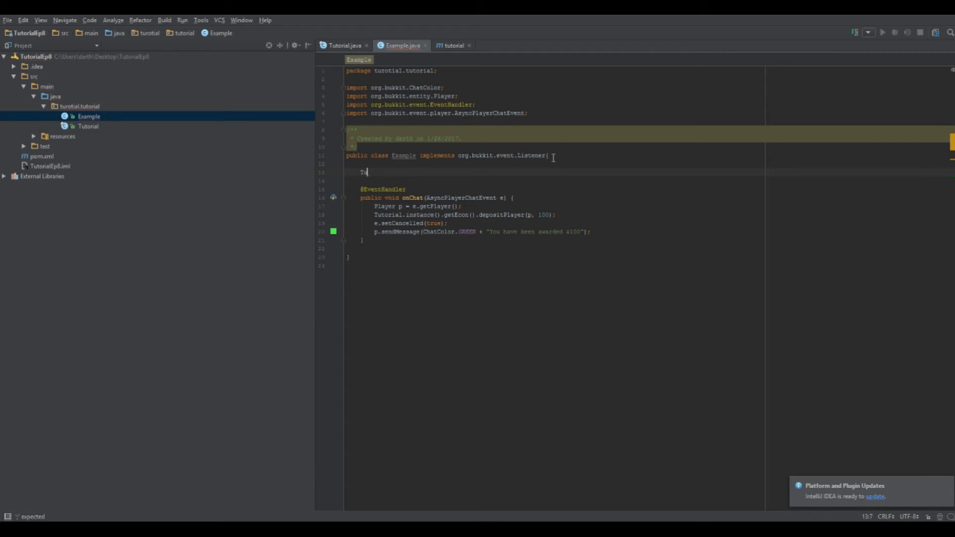
{"action": "type", "text": "public"}
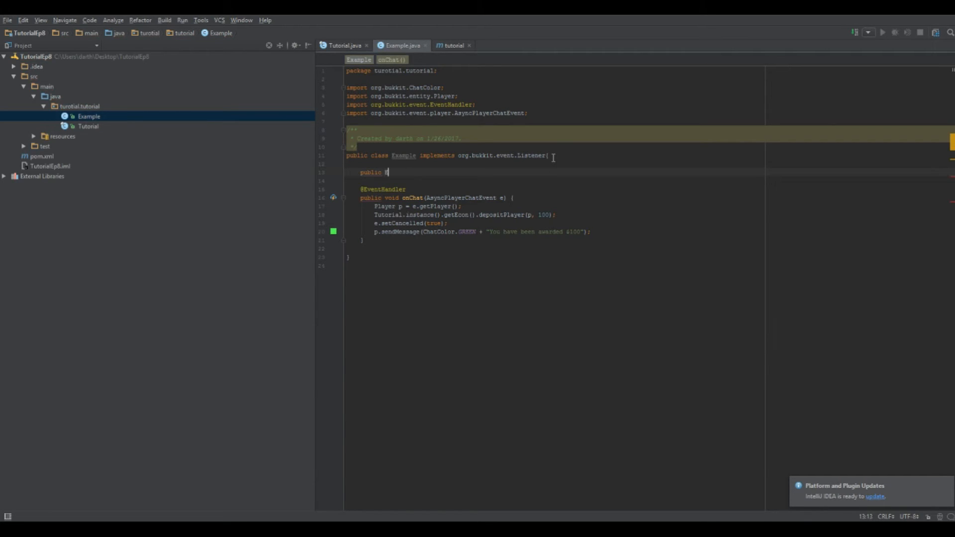
{"action": "type", "text": "Example"}
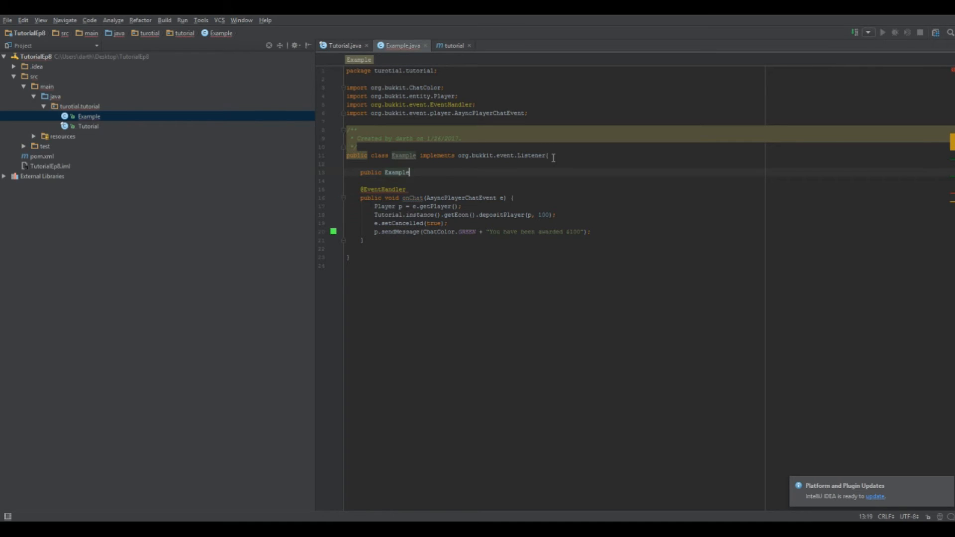
{"action": "type", "text": "() {"}
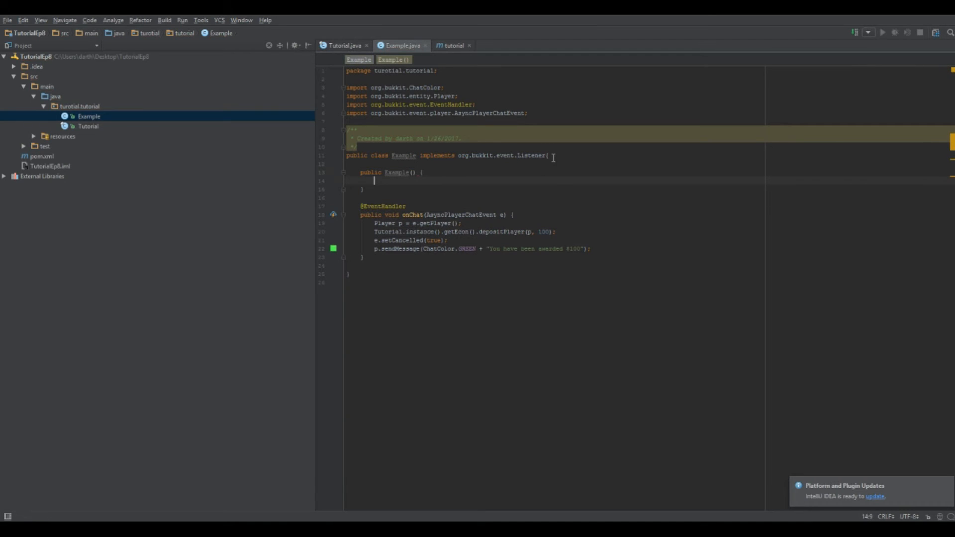
Step: Register Example as a listener via Tutorial.instance().getServer().getPluginManager().registerEvents(this, Tutorial.instance())
{"action": "type", "text": "Turc"}
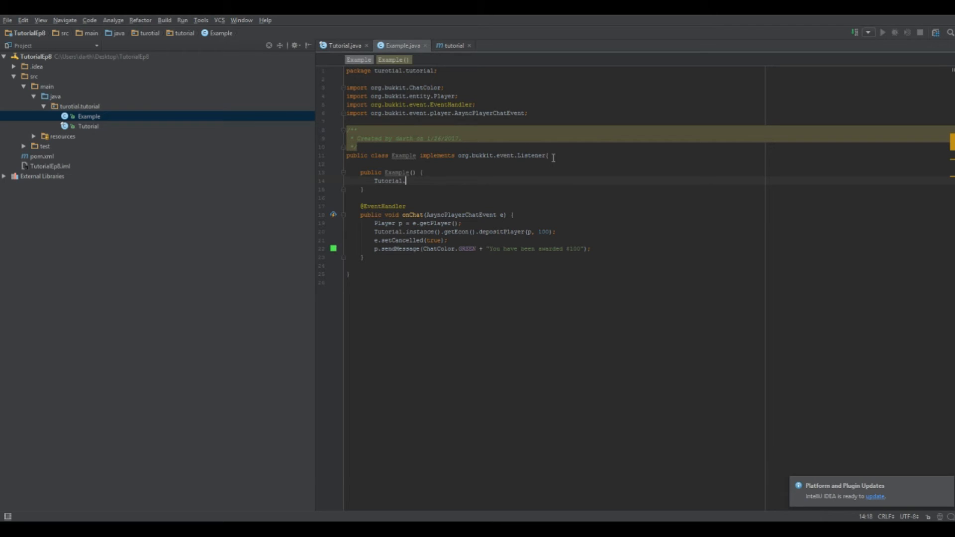
{"action": "type", "text": "instance()."}
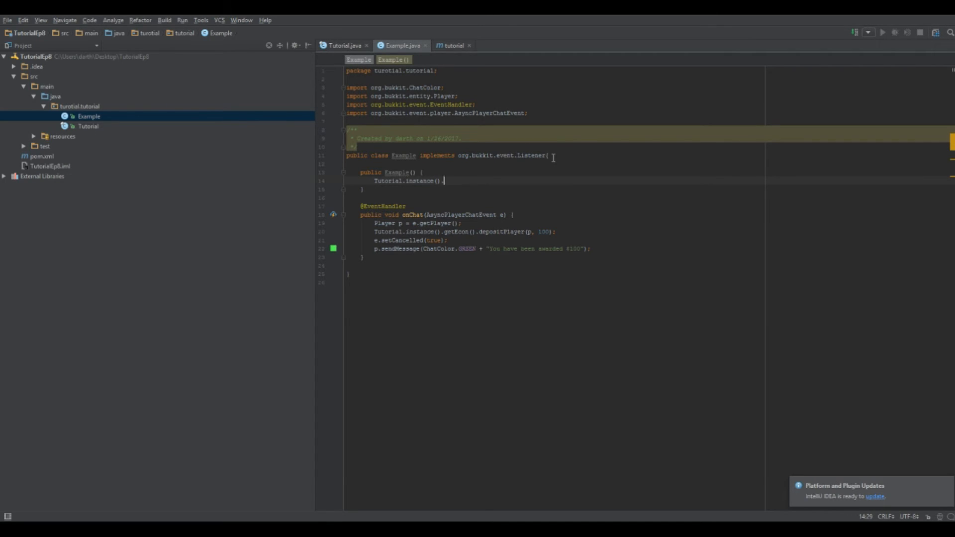
{"action": "type", "text": "getServer()."}
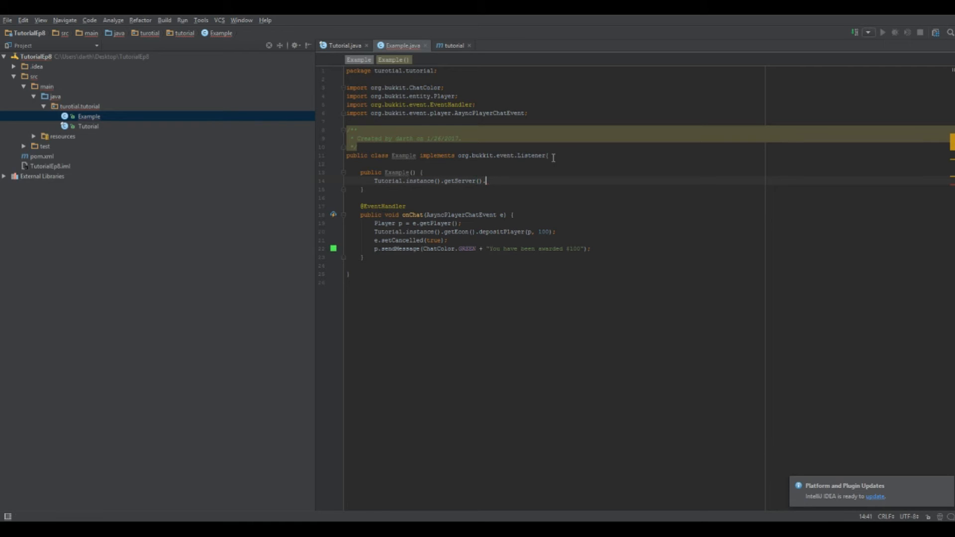
{"action": "type", "text": "getPluginManager()"}
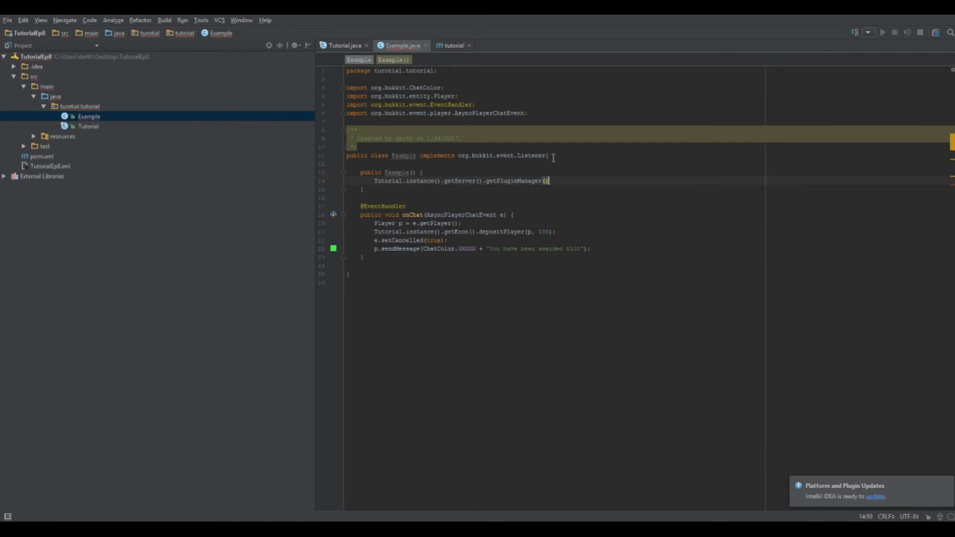
{"action": "type", "text": ".registerEvents(this)"}
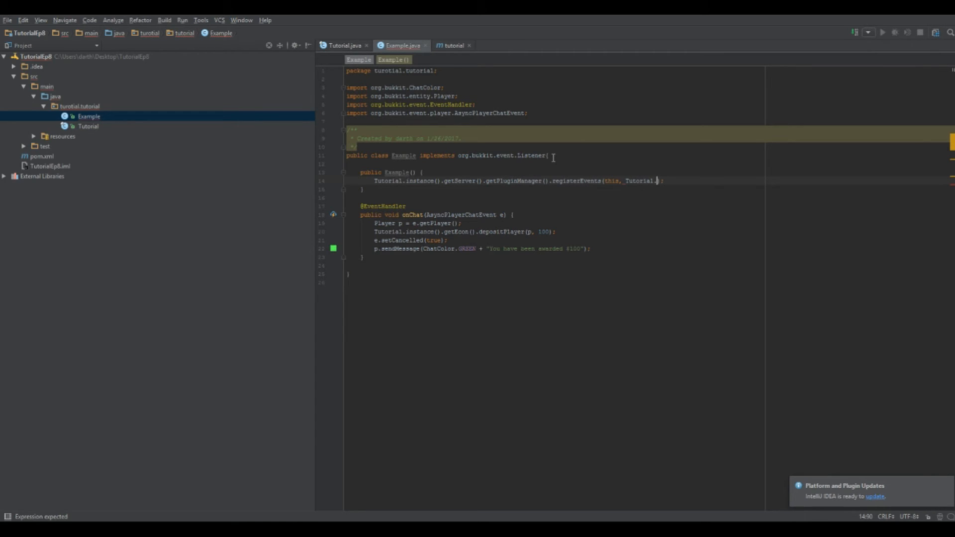
{"action": "type", "text": "instance()"}
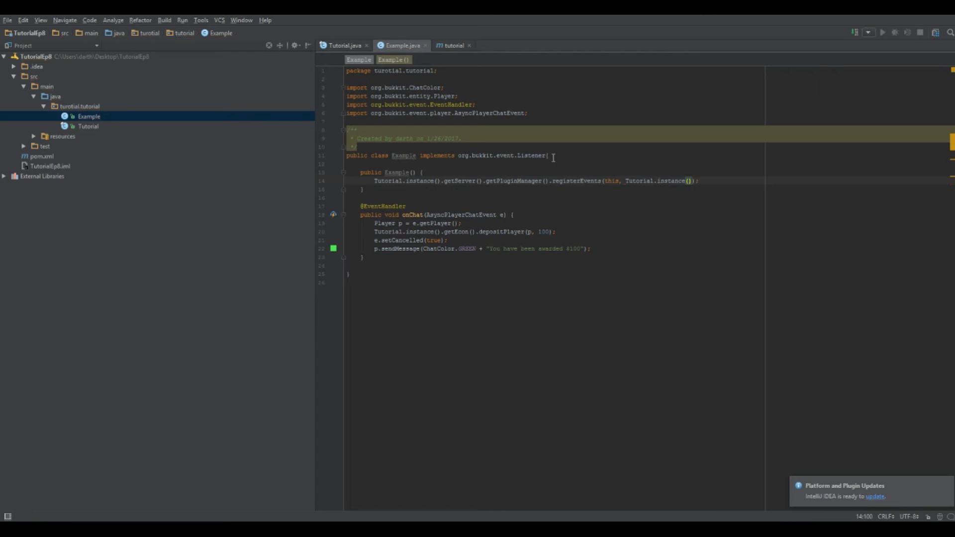
{"action": "left_click", "coordinate": [342, 45]}
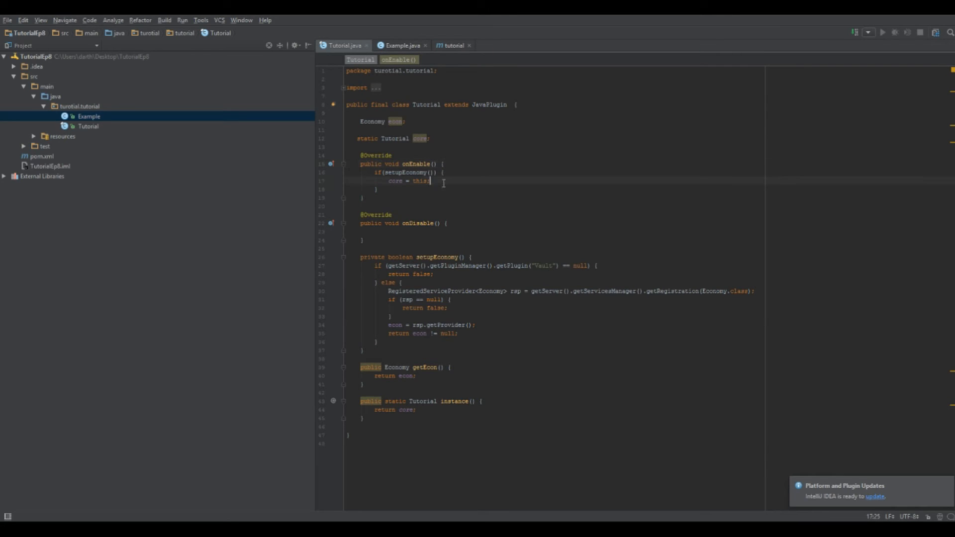
Step: Add new Example(this); in Tutorial's onEnable right after core is assigned
{"action": "type", "text": "new"}
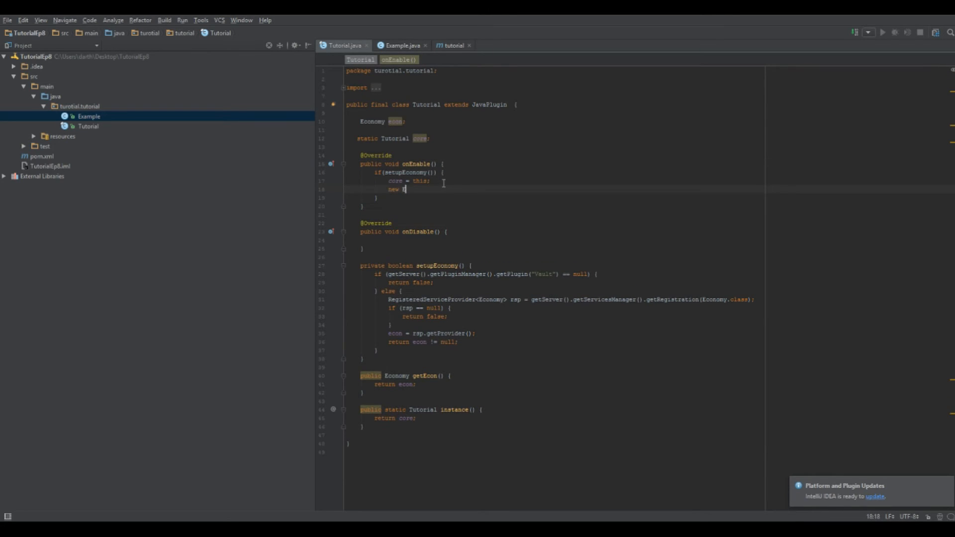
{"action": "type", "text": "Example()"}
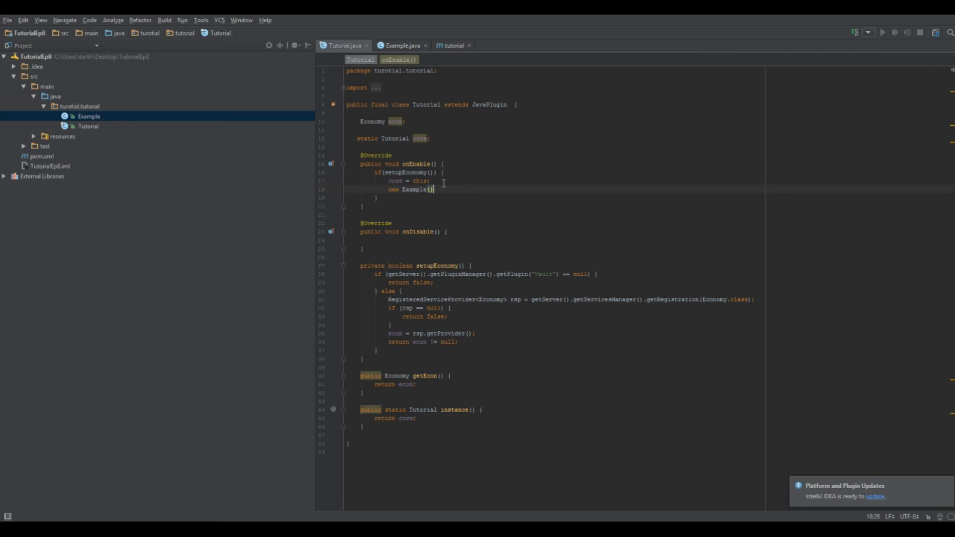
{"action": "type", "text": "this"}
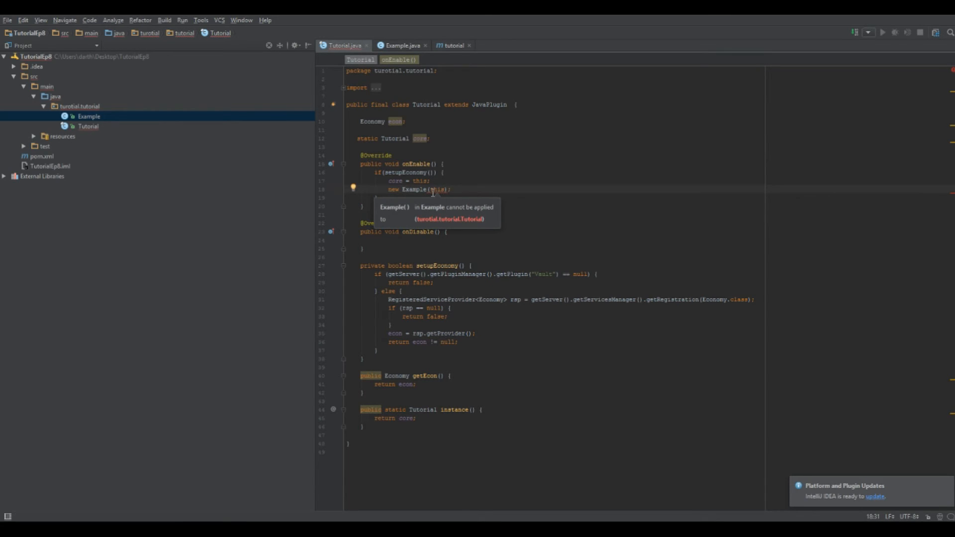
Step: Compare the call against Example's constructor parameters by switching between the two classes
{"action": "left_click", "coordinate": [399, 45]}
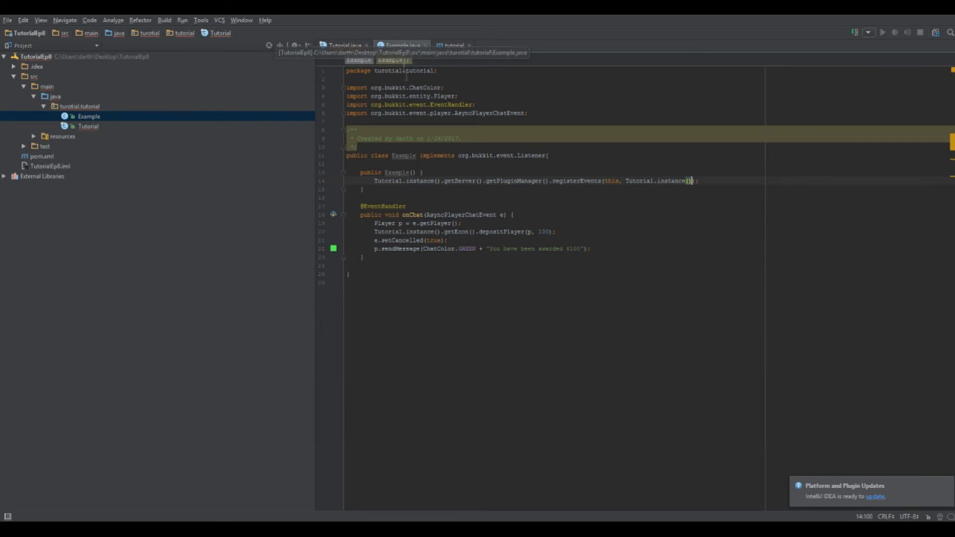
{"action": "left_click", "coordinate": [342, 45]}
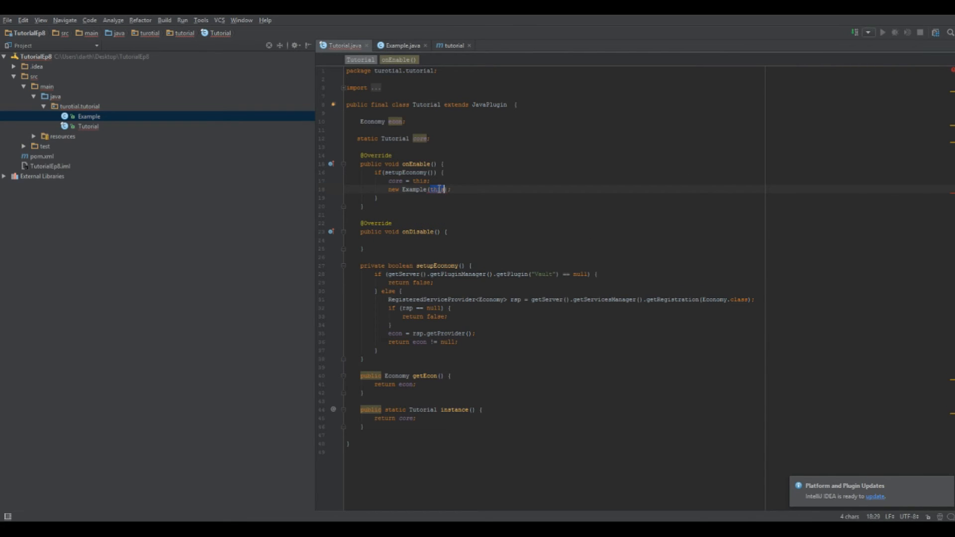
{"action": "left_click", "coordinate": [401, 45]}
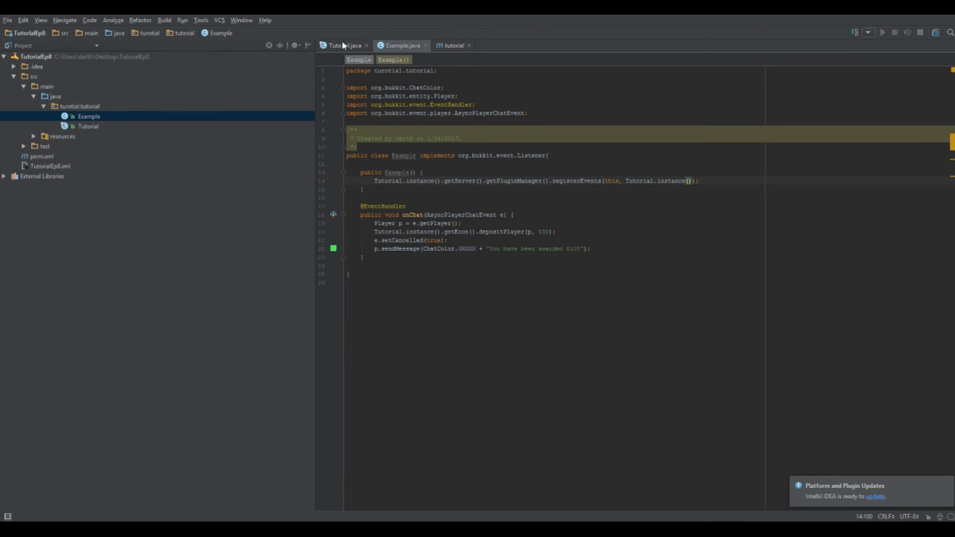
{"action": "left_click", "coordinate": [342, 45]}
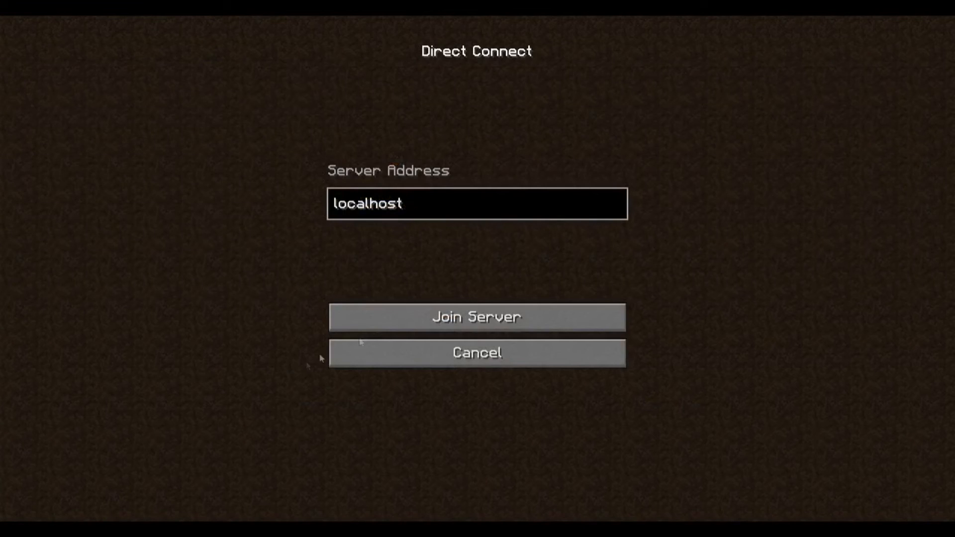
Step: Join the localhost test server from the Direct Connect screen
{"action": "left_click", "coordinate": [477, 204]}
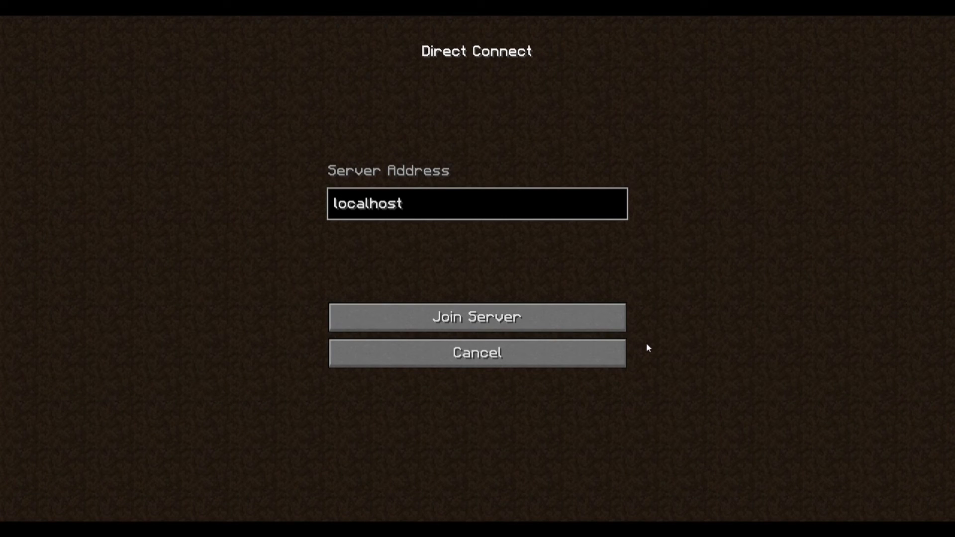
{"action": "mouse_move", "coordinate": [606, 317]}
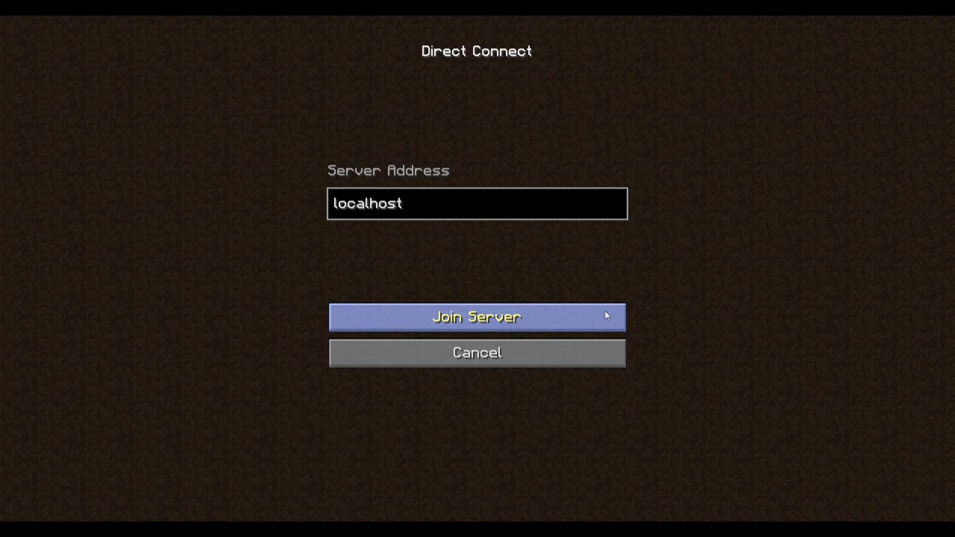
{"action": "left_click", "coordinate": [476, 317]}
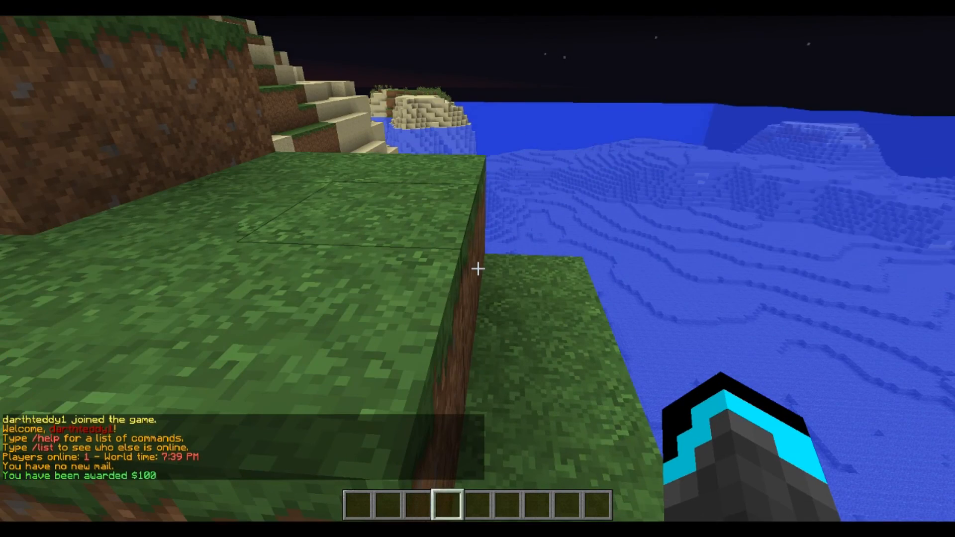
Step: Bring up chat to send messages and check the $100 awards and $1500 balance
{"action": "key", "text": "t"}
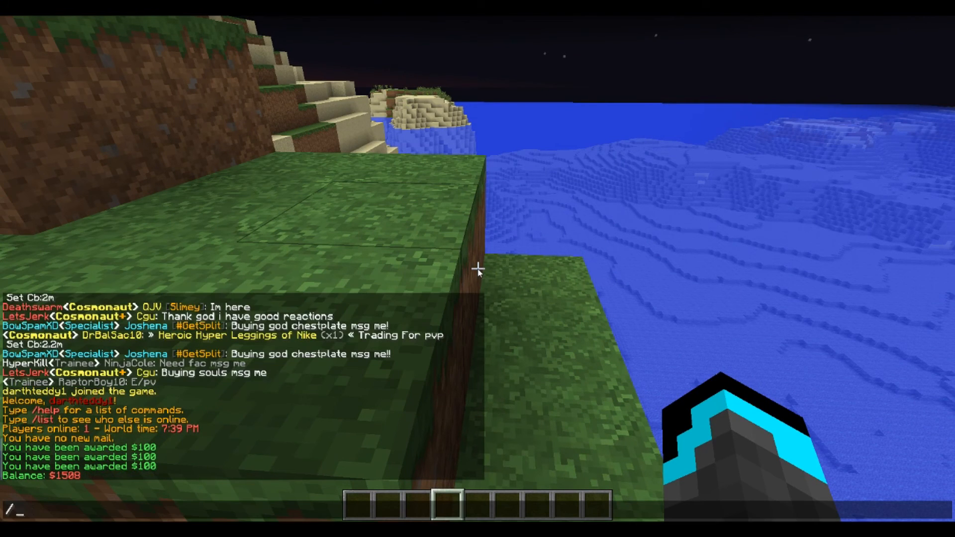